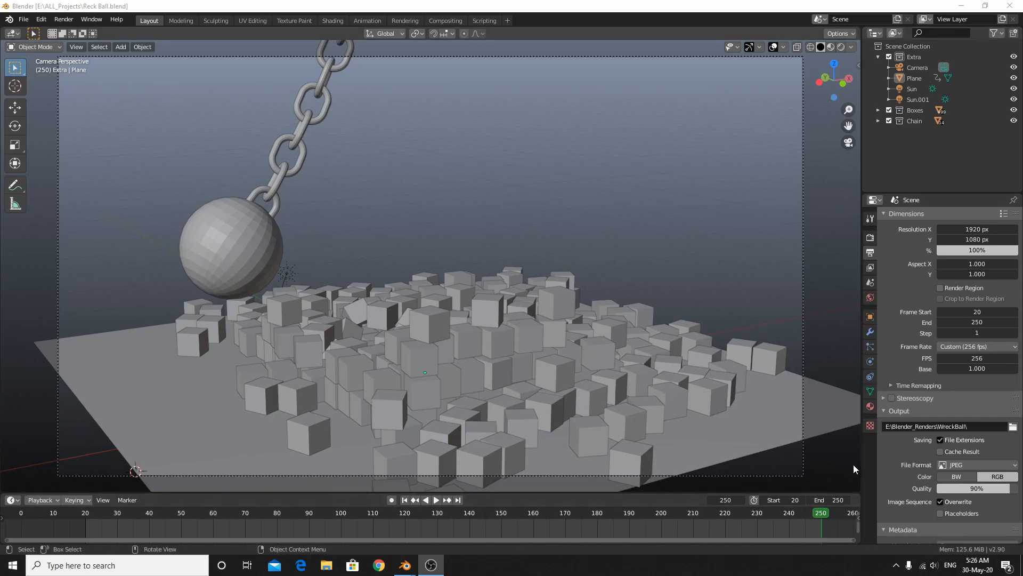
mouse_move(976, 368)
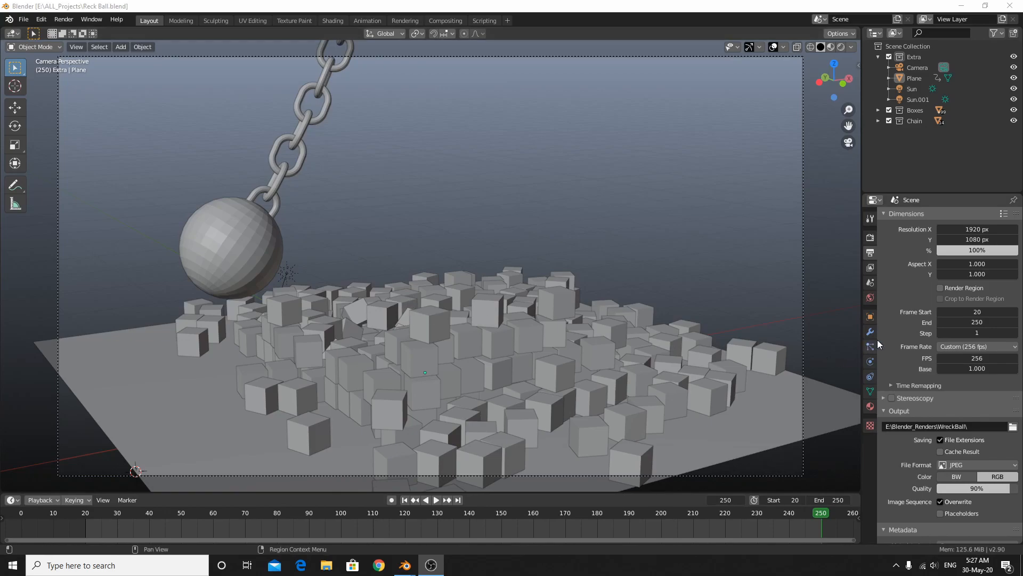
mouse_move(977, 359)
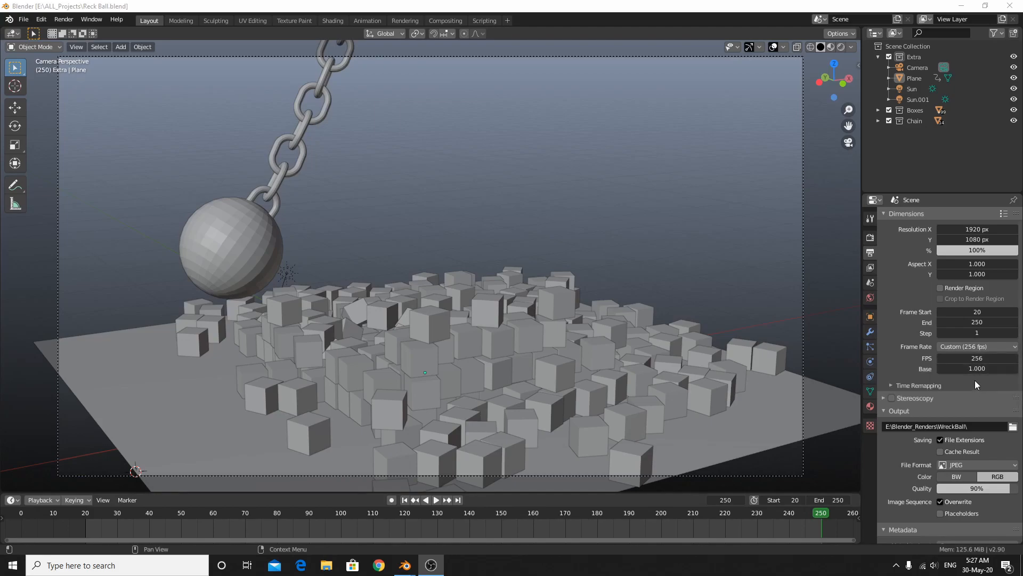
mouse_move(967, 415)
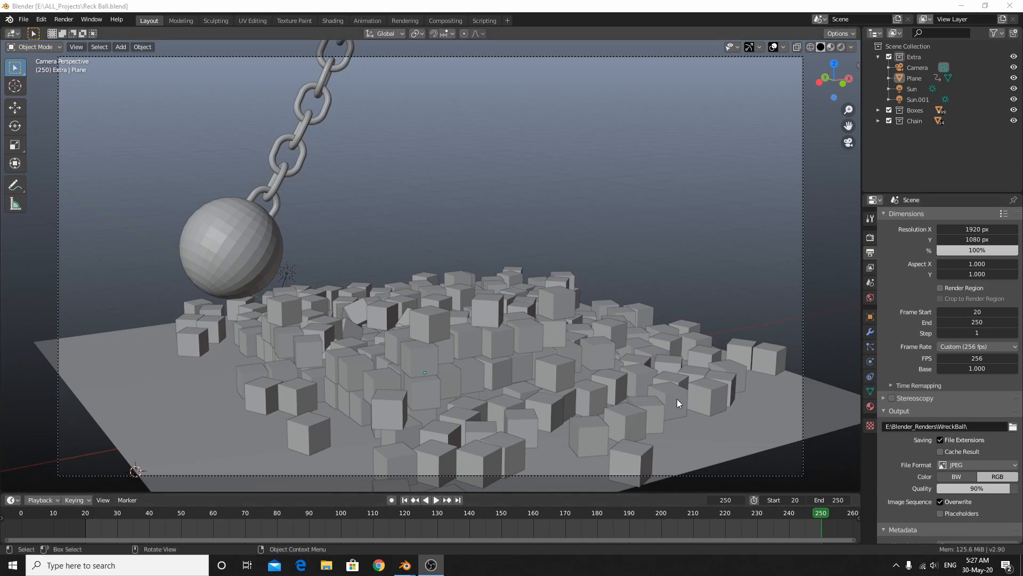
Play the wrecking-ball animation so the ball smashes through the box pile
left_click(188, 512)
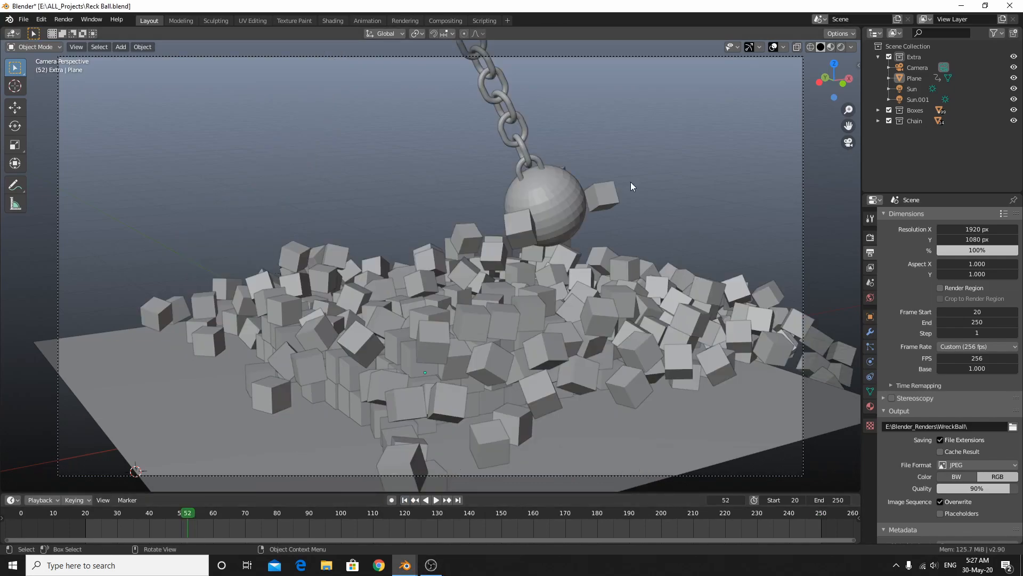
mouse_move(795, 5)
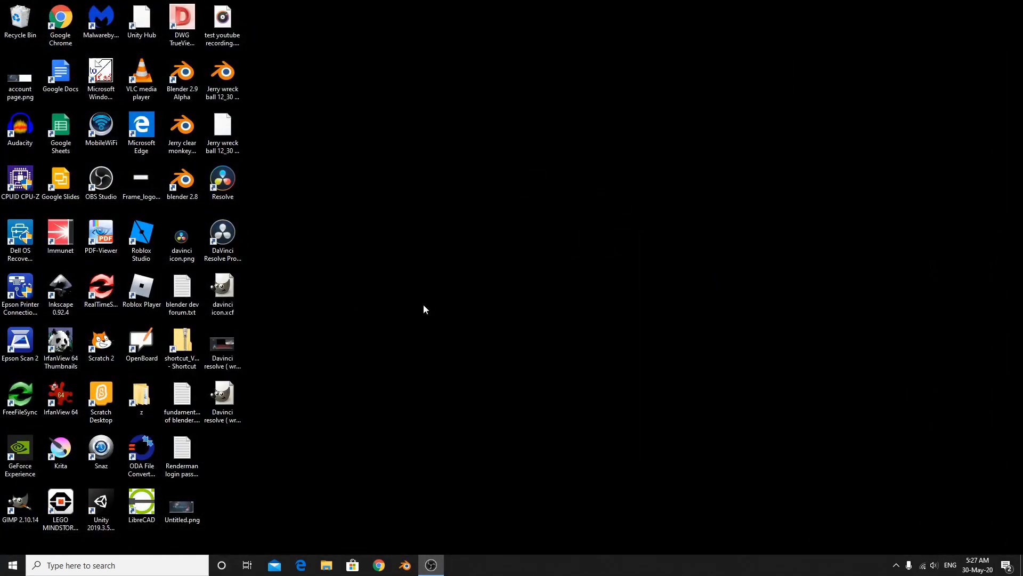
Launch DaVinci Resolve 16 from its desktop shortcut
left_click(221, 234)
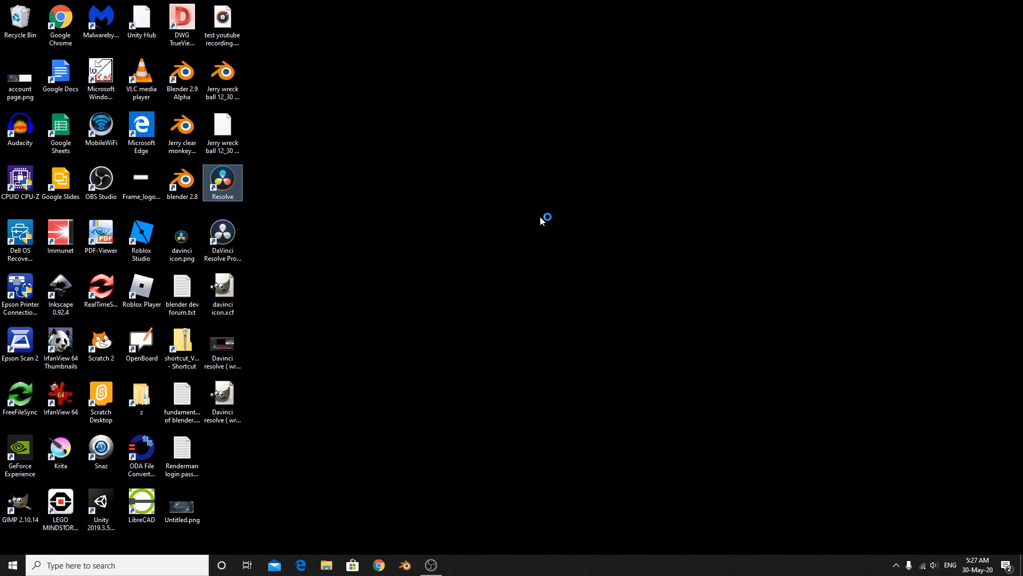
double_click(222, 183)
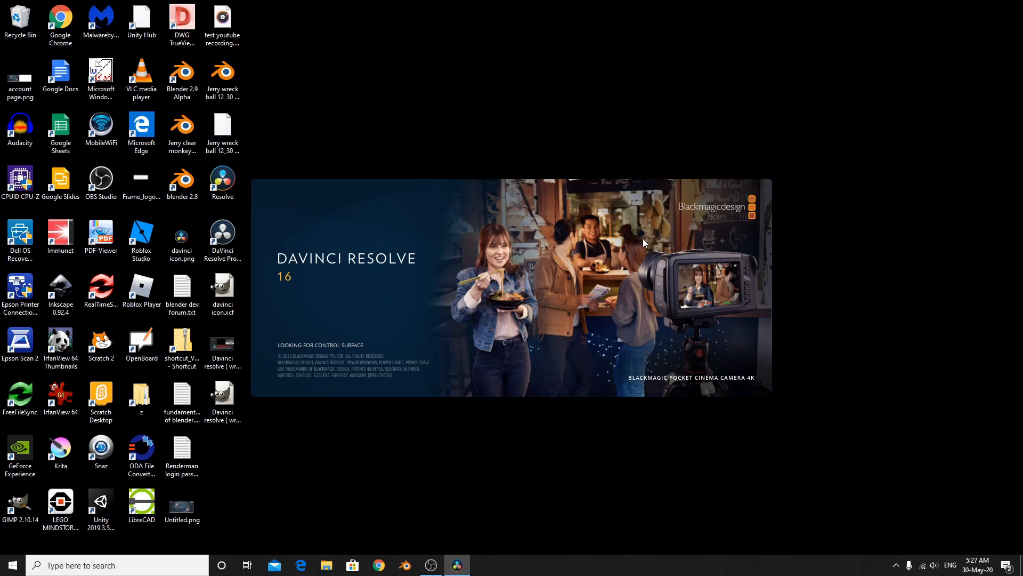
mouse_move(743, 296)
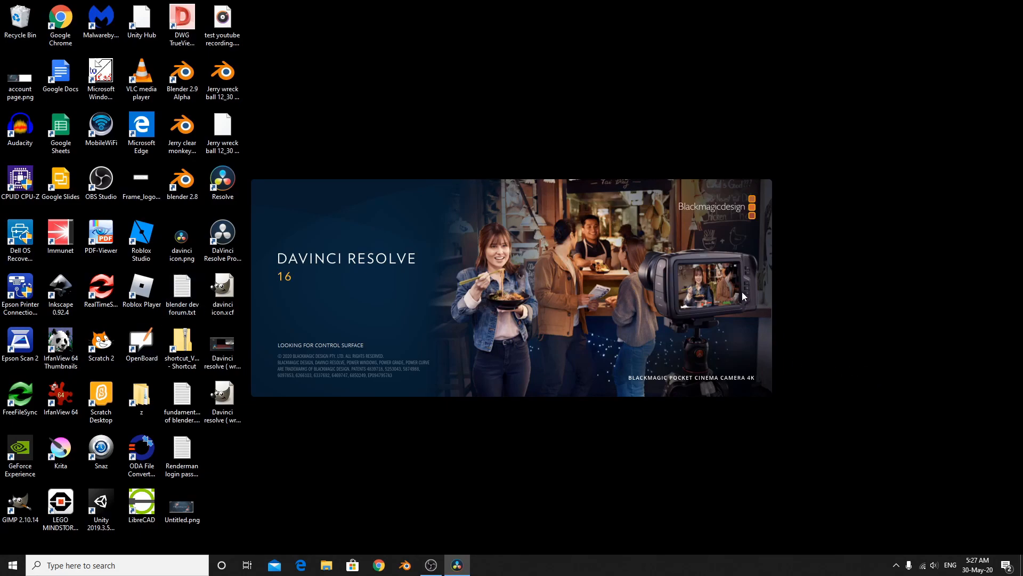
mouse_move(689, 390)
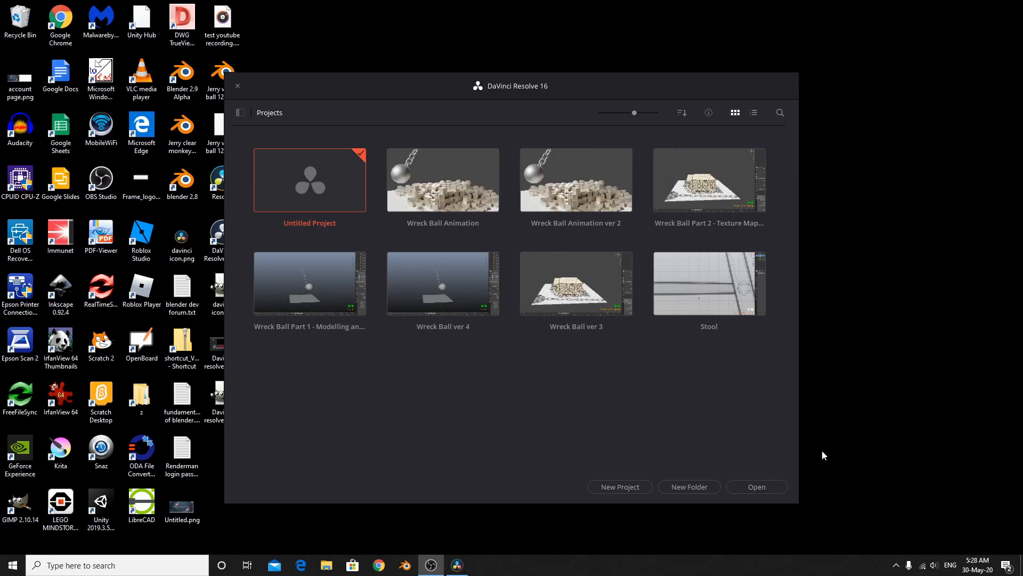
mouse_move(601, 516)
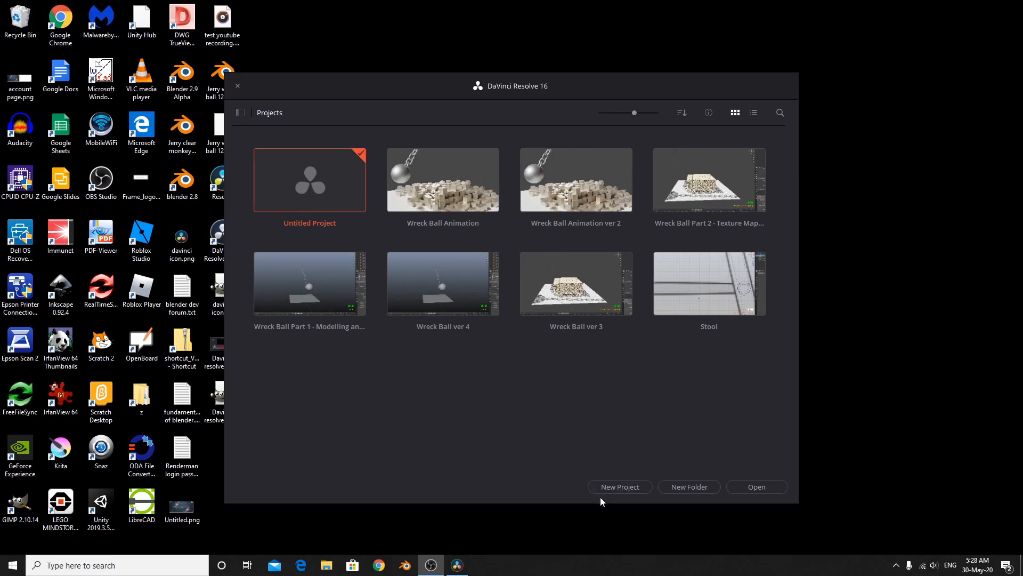
Create a new project named 'Tutorial', correcting a typo in the name
left_click(620, 486)
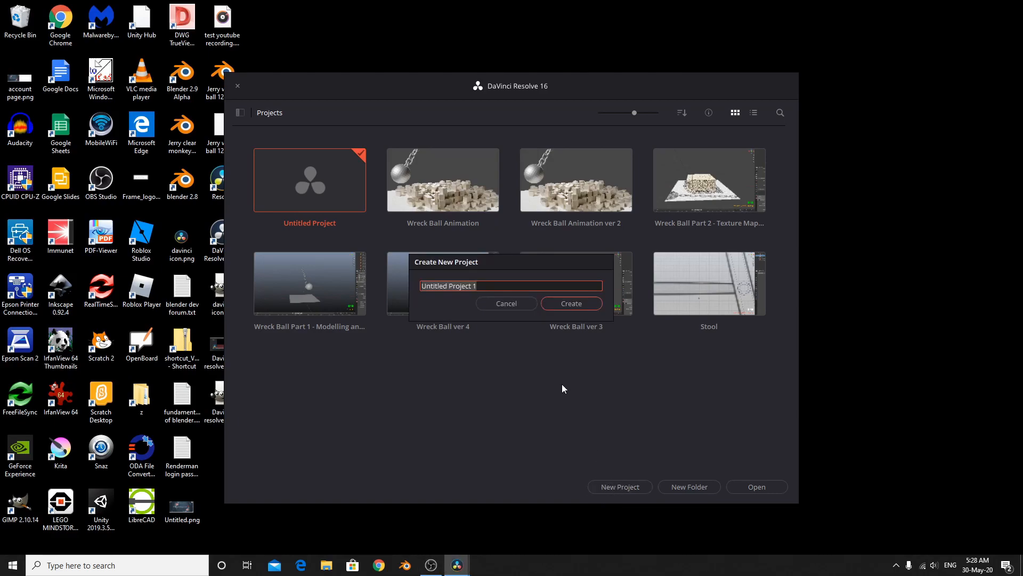
type("T")
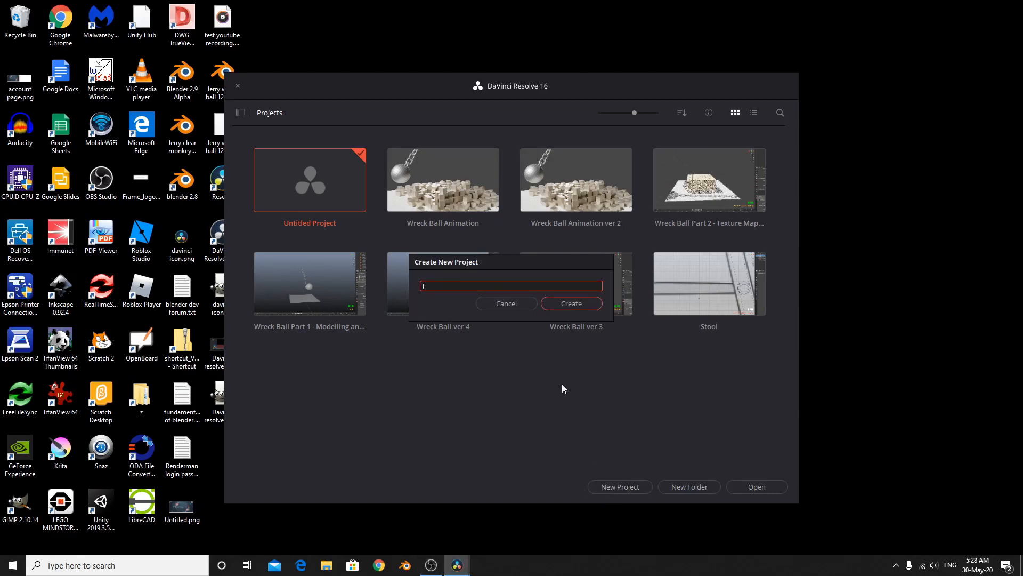
type("uro")
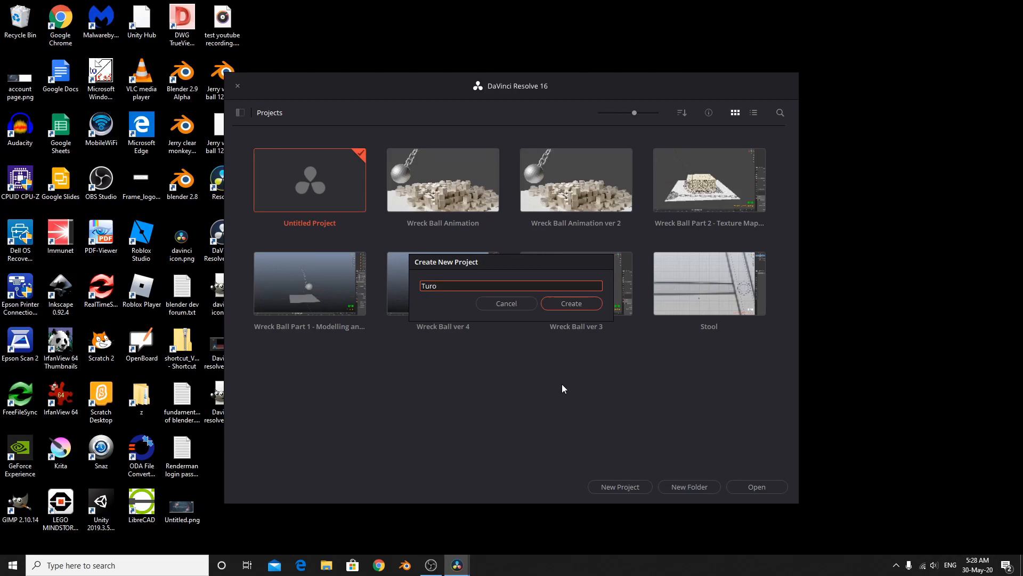
key("Backspace")
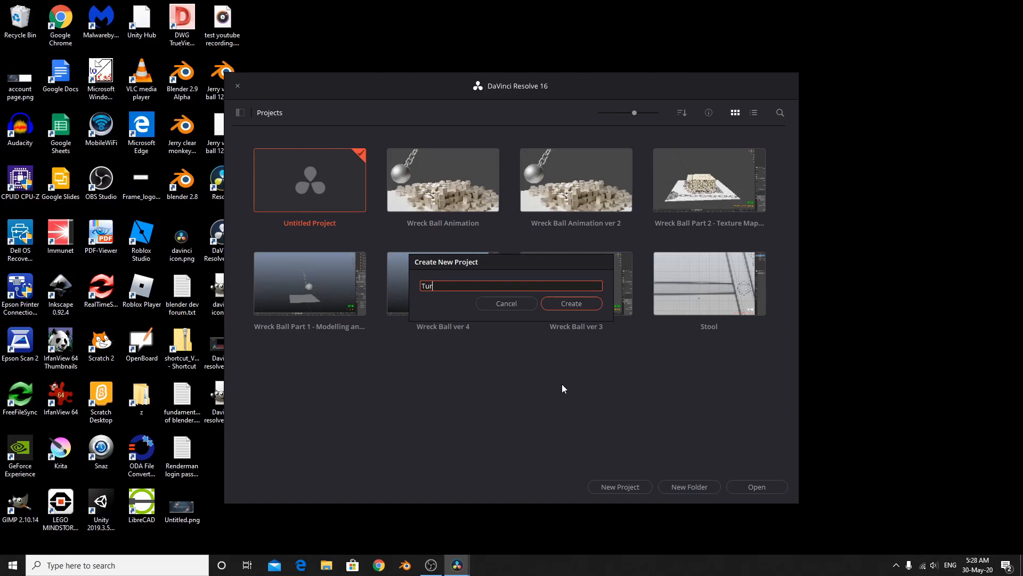
key("Backspace")
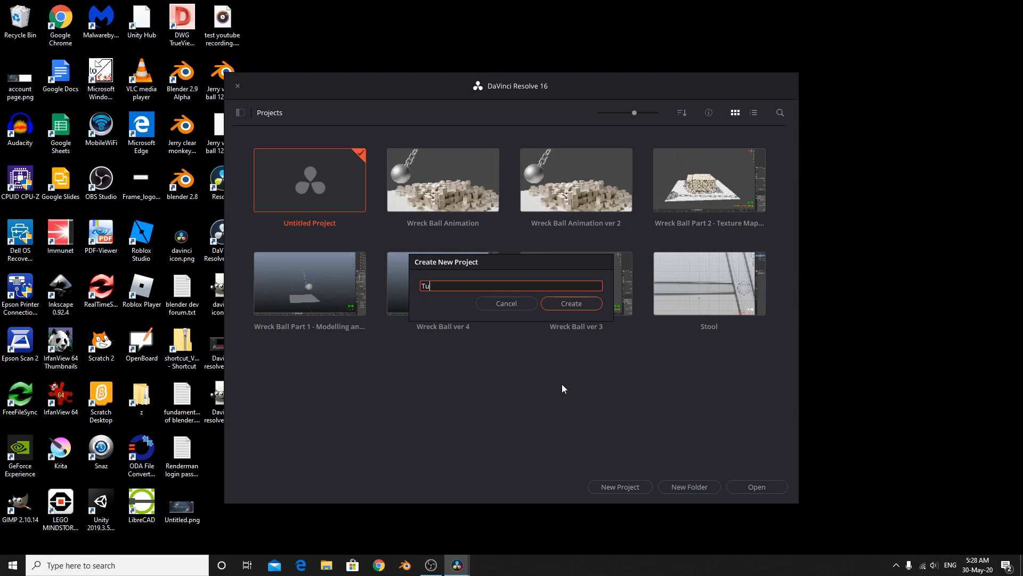
type("to")
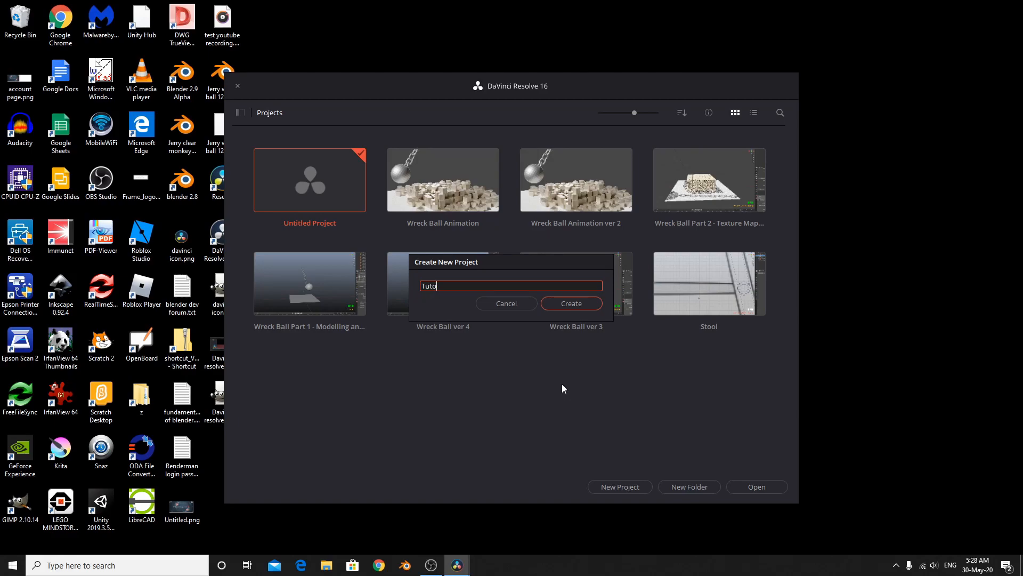
type("rial")
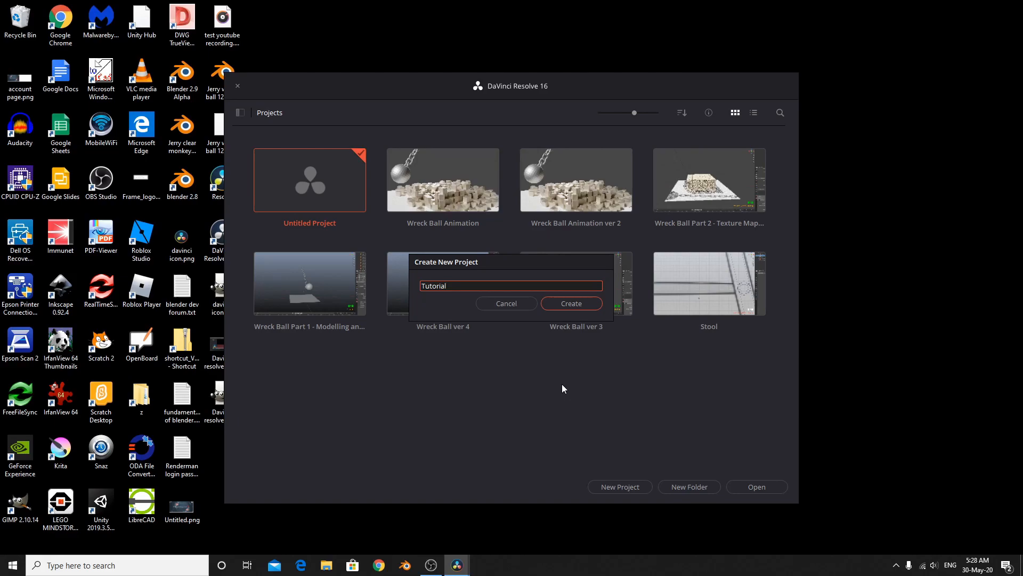
left_click(506, 302)
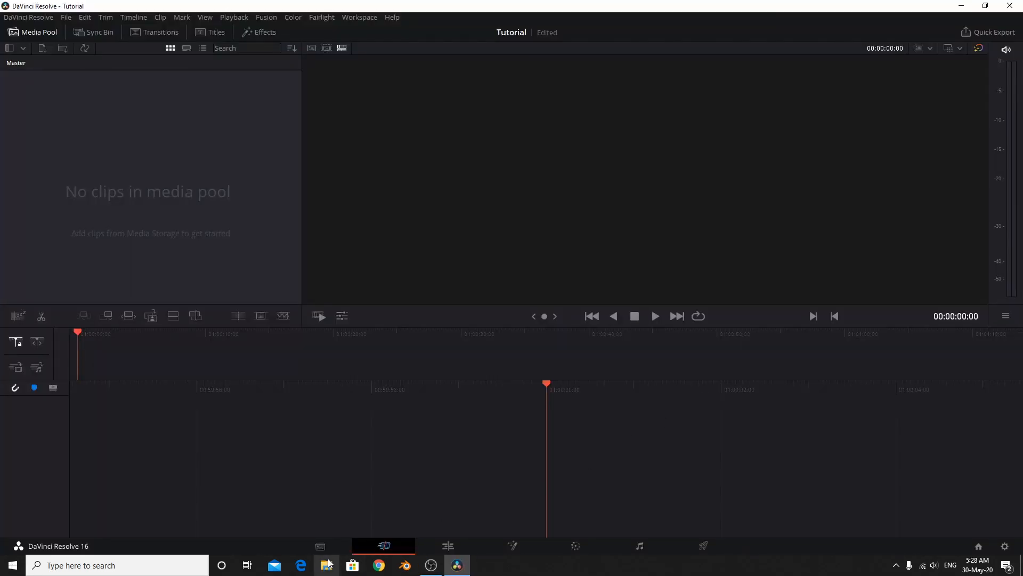
mouse_move(320, 546)
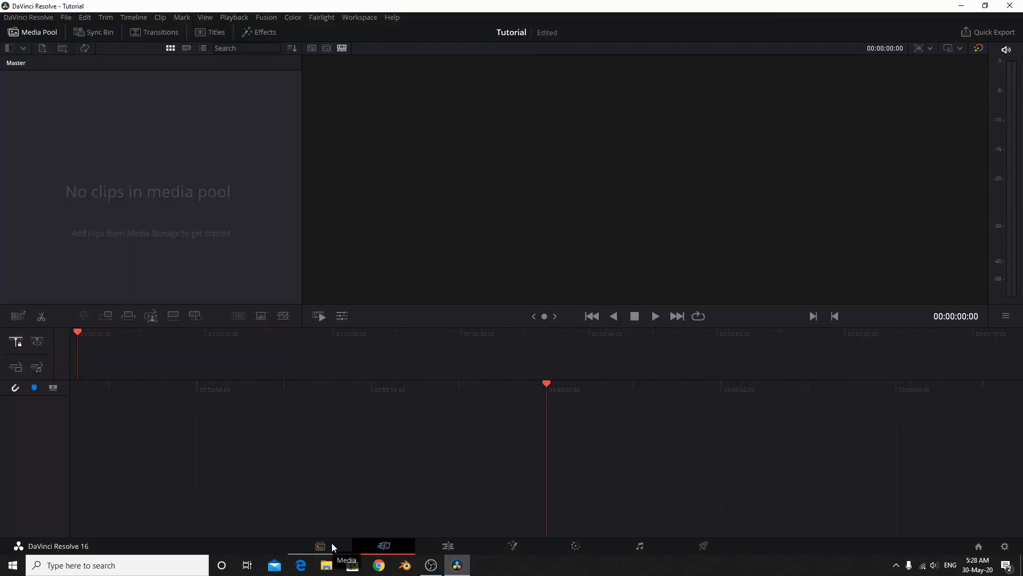
Browse media storage on the E: drive into ALL_Projects/WreckBall256FPS to list the image sequence
left_click(320, 546)
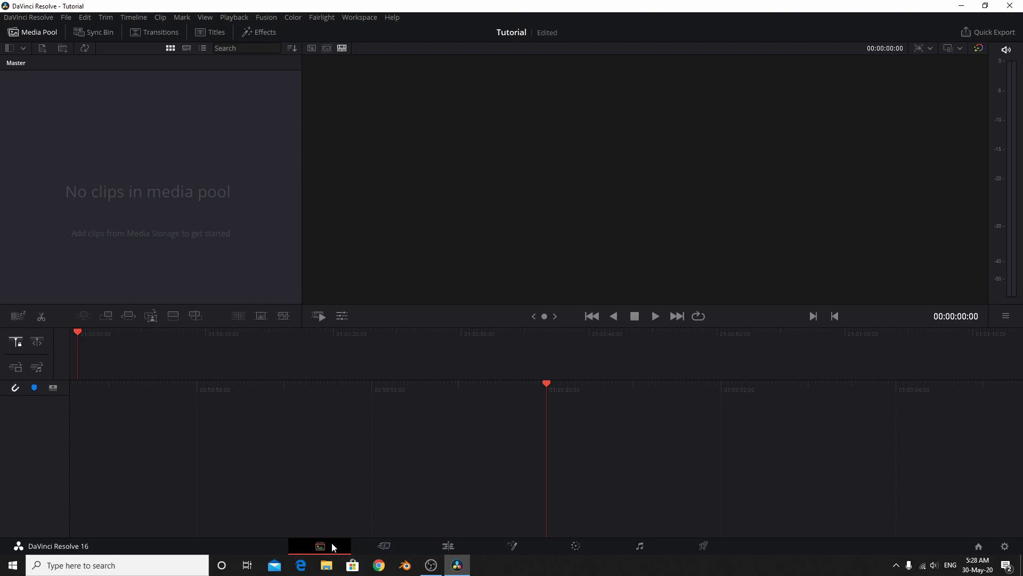
left_click(320, 546)
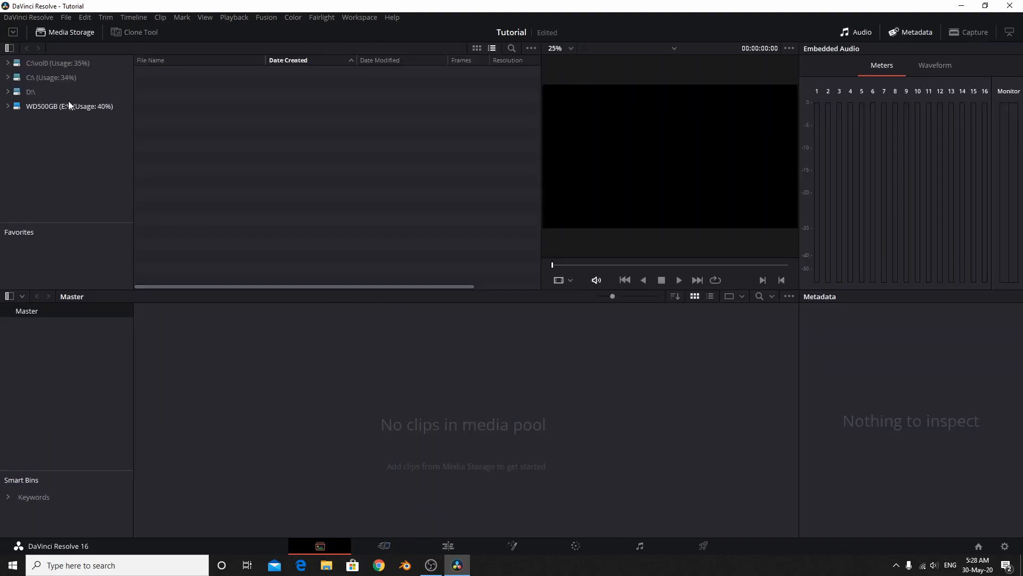
left_click(55, 106)
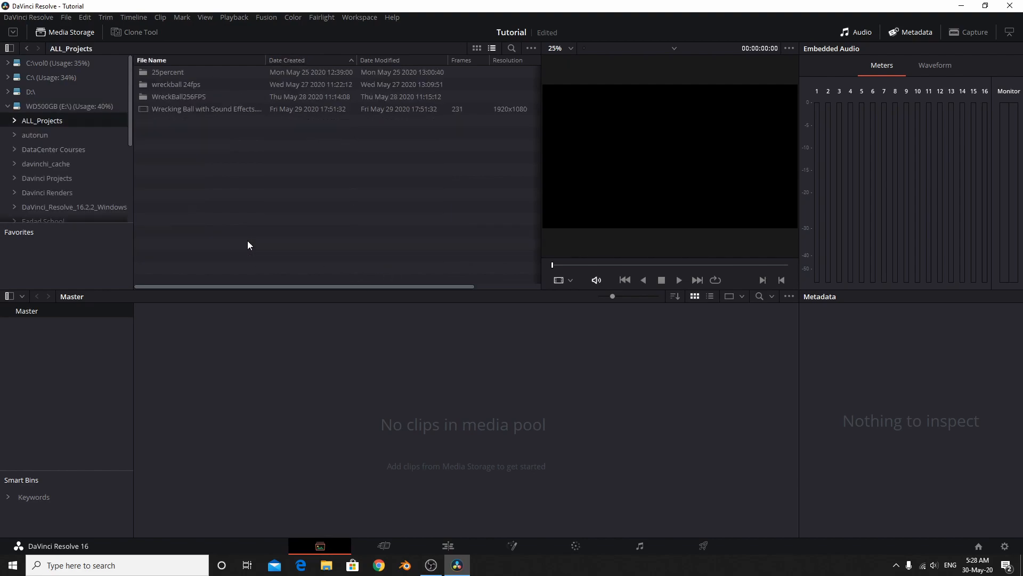
left_click(179, 96)
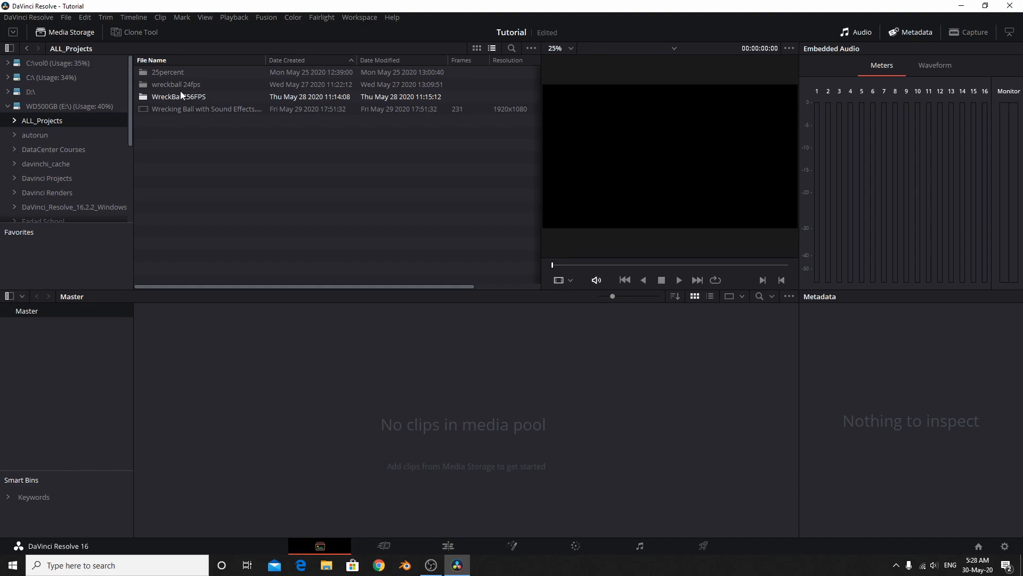
double_click(178, 96)
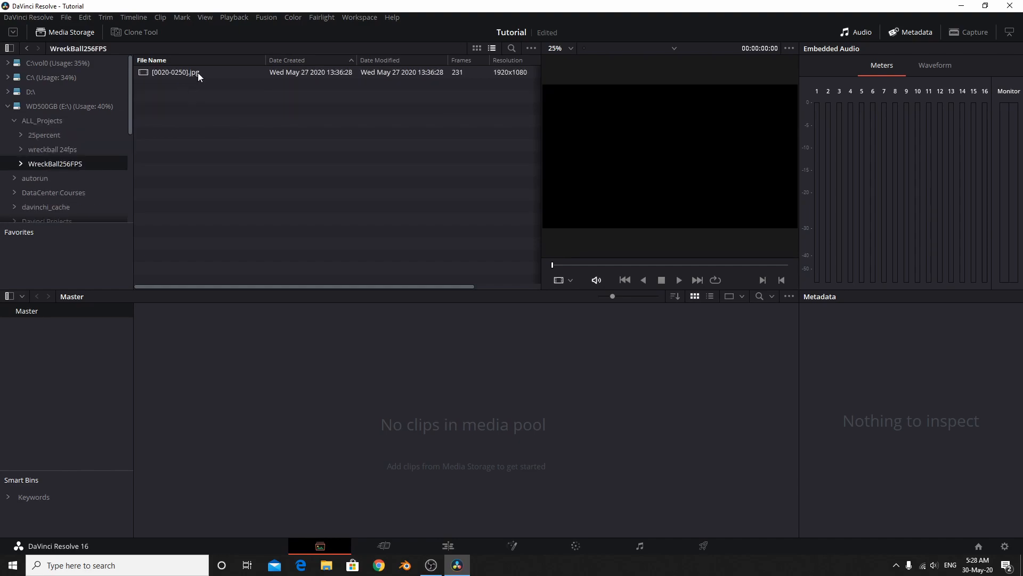
Remove the [0020-0250].jpg sequence from the media pool, leaving it empty
left_click(176, 73)
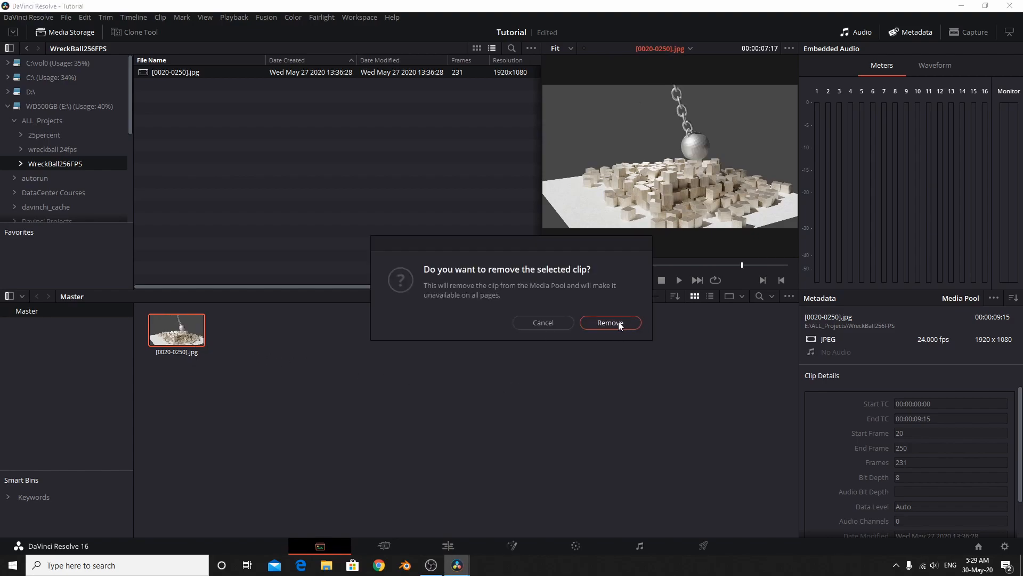
left_click(610, 322)
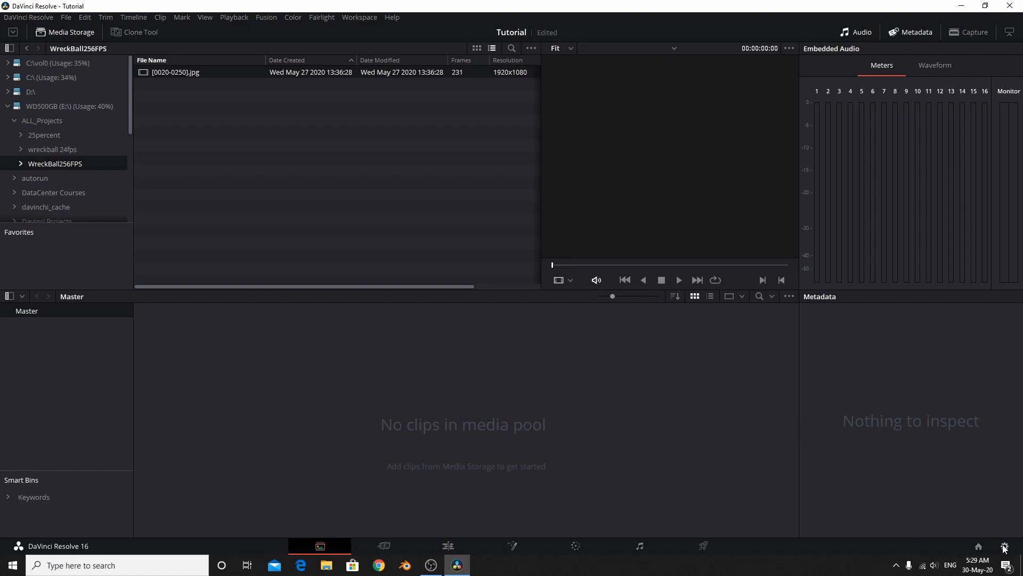
mouse_move(1004, 546)
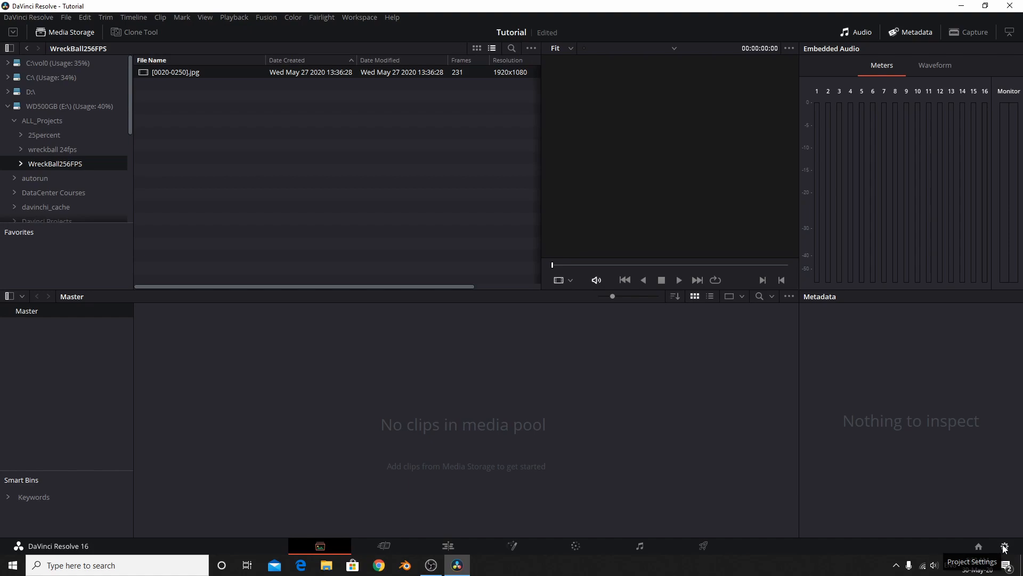
Choose 60 fps in Project Settings, match the project rate to the clip, and preview the sequence
left_click(1005, 546)
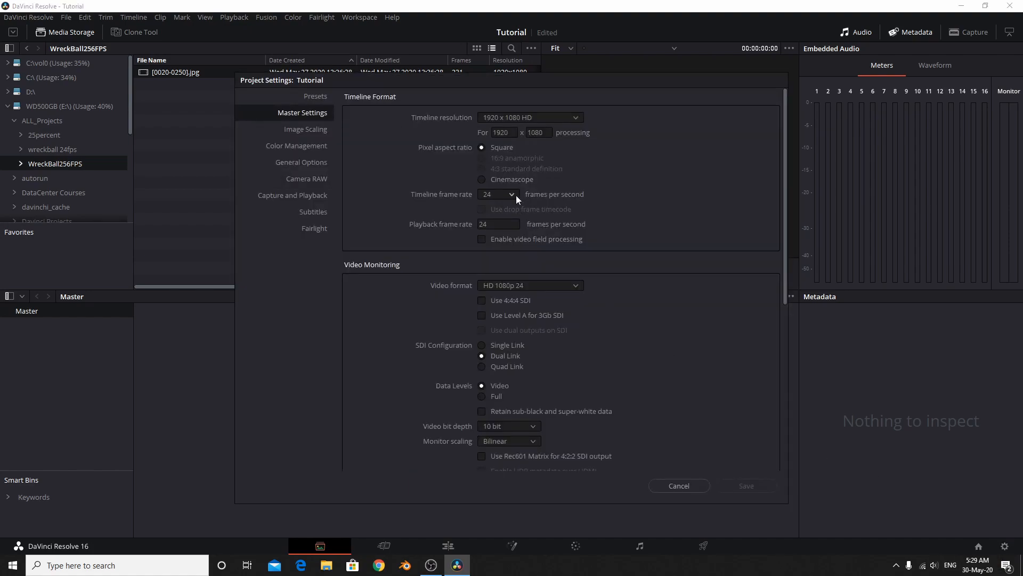
left_click(497, 194)
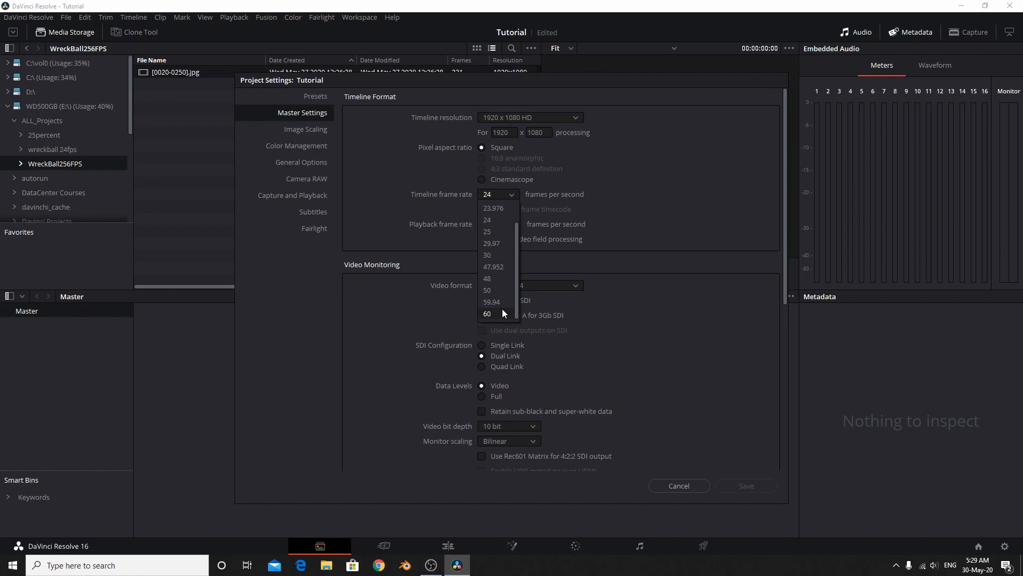
left_click(487, 313)
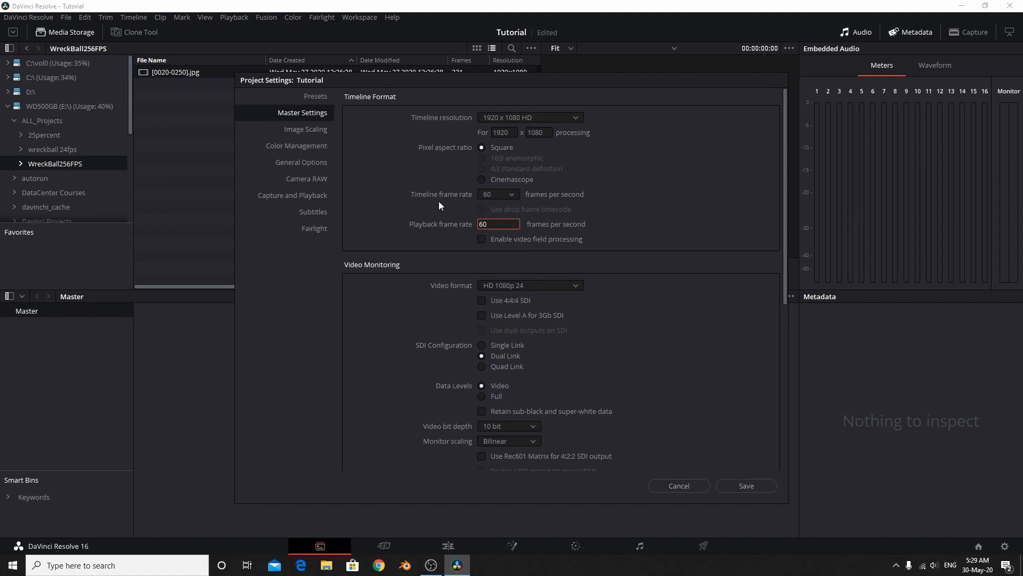
left_click(499, 224)
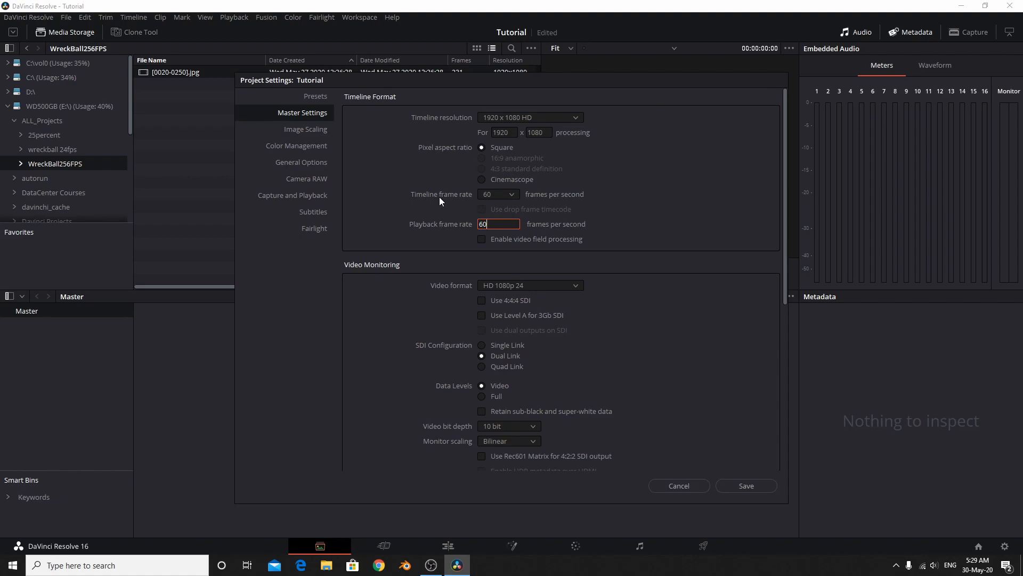
mouse_move(672, 235)
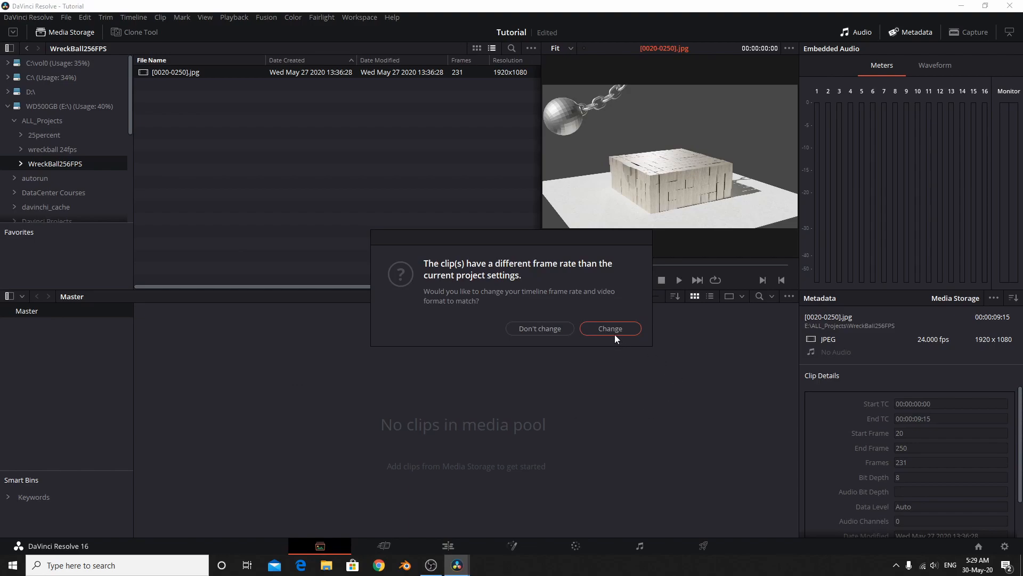
left_click(610, 328)
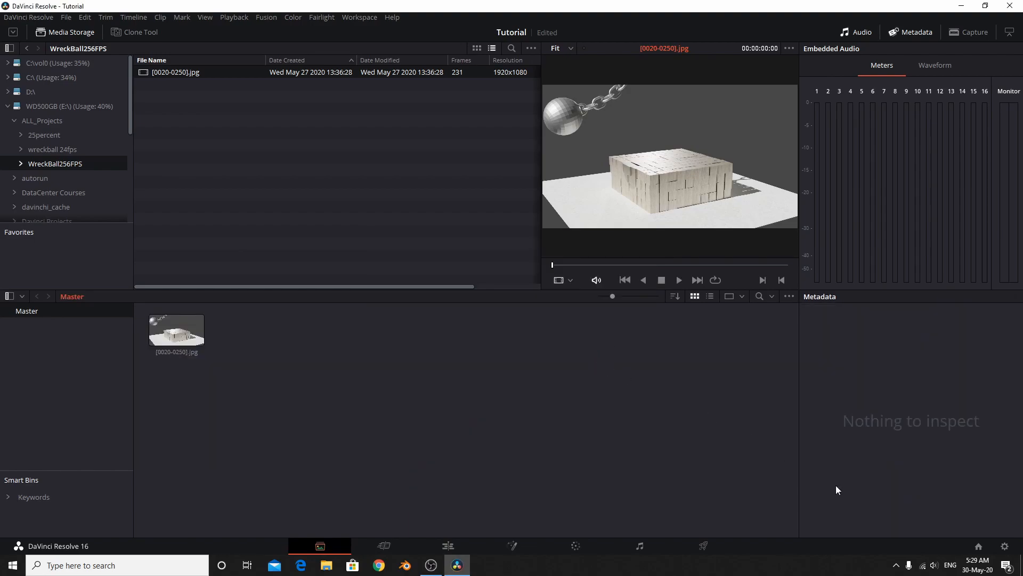
left_click(679, 279)
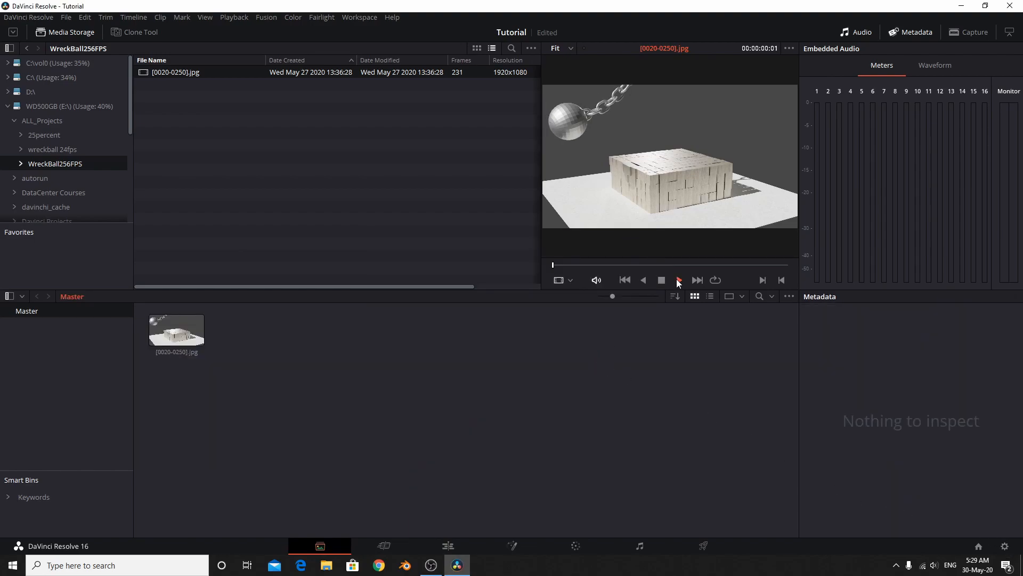
left_click(679, 279)
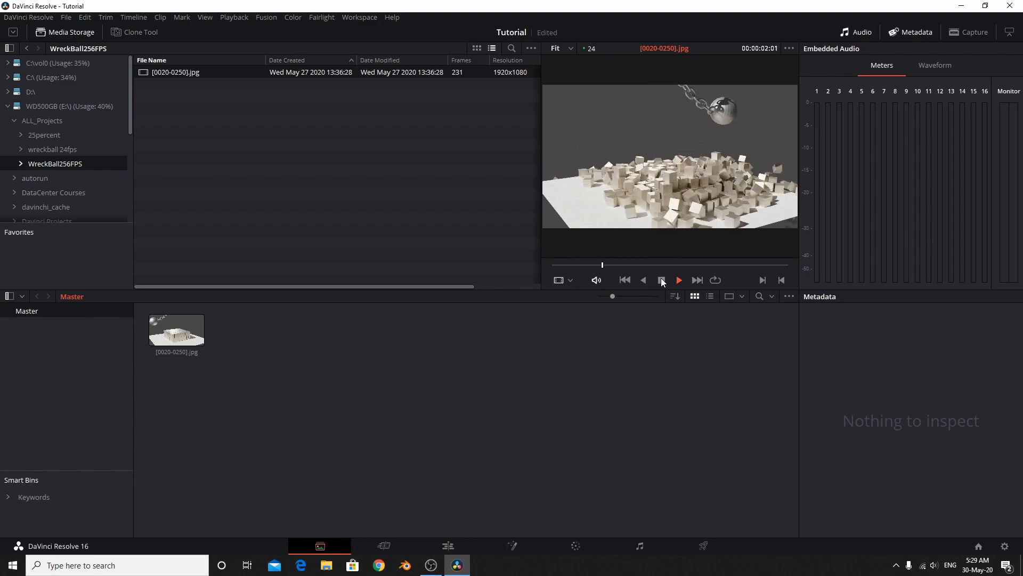
left_click(662, 279)
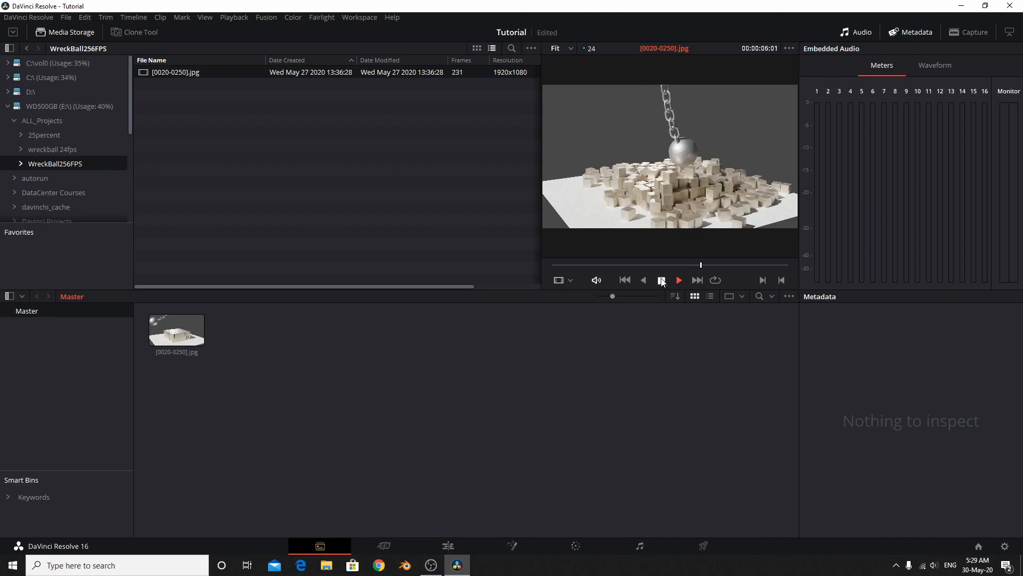
Set the timeline frame rate to 60 fps again, saving and confirming the change
left_click(1005, 546)
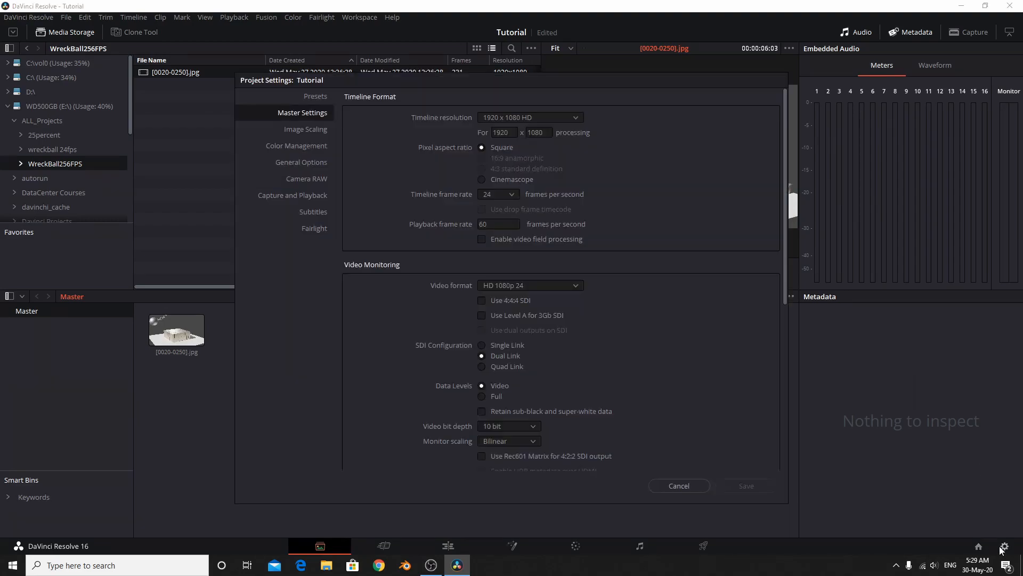
left_click(496, 194)
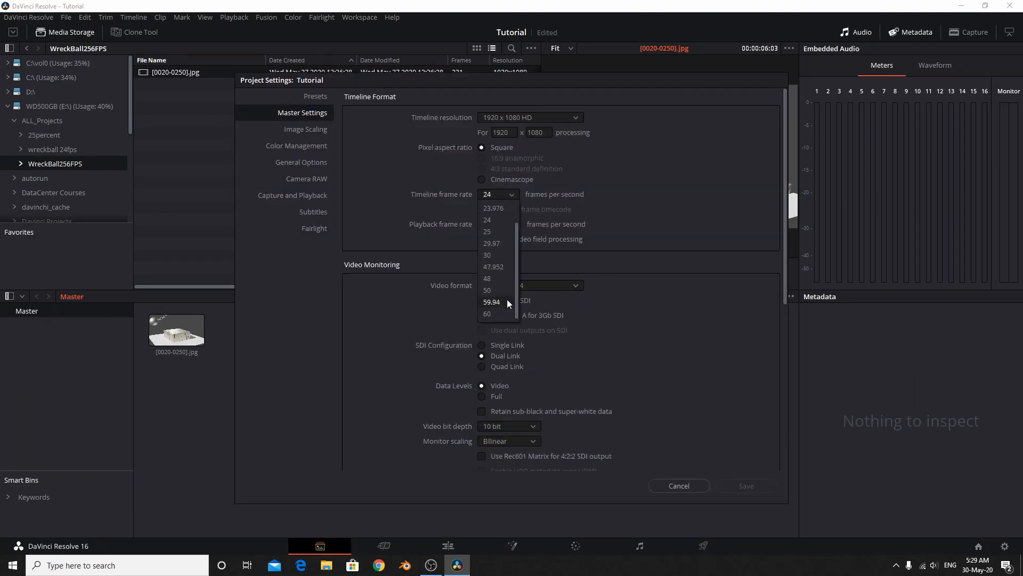
left_click(487, 313)
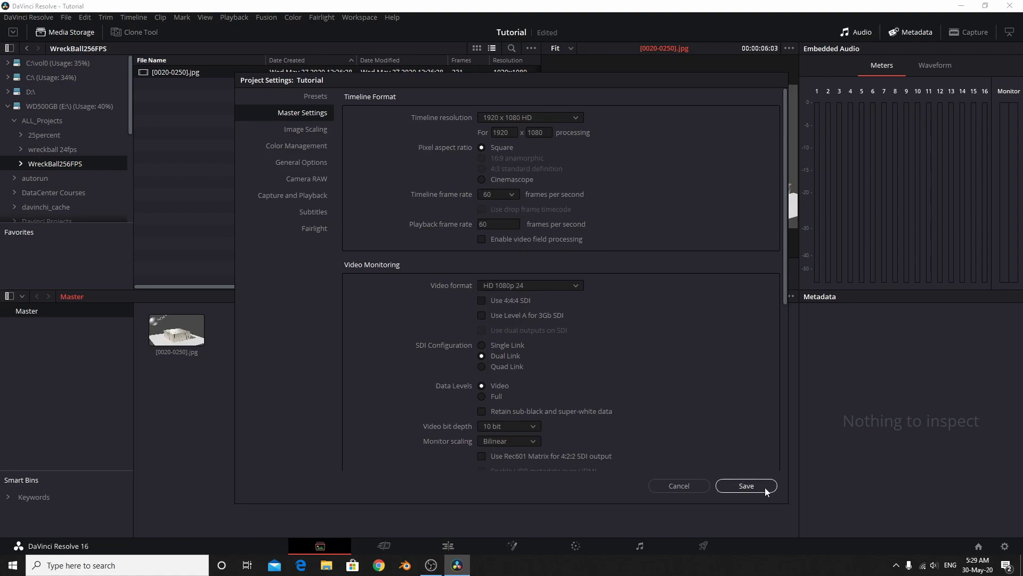
left_click(747, 485)
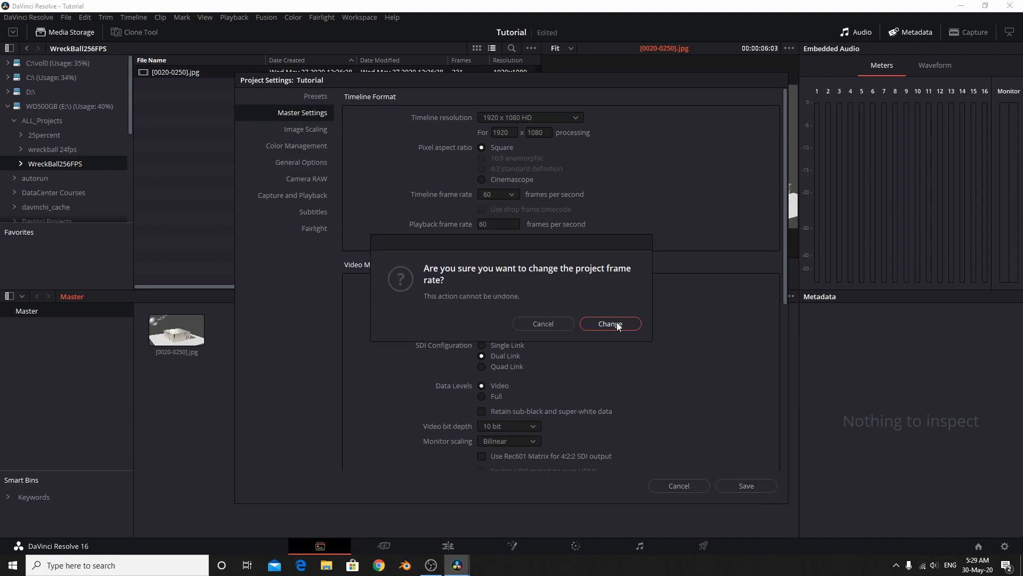
left_click(609, 324)
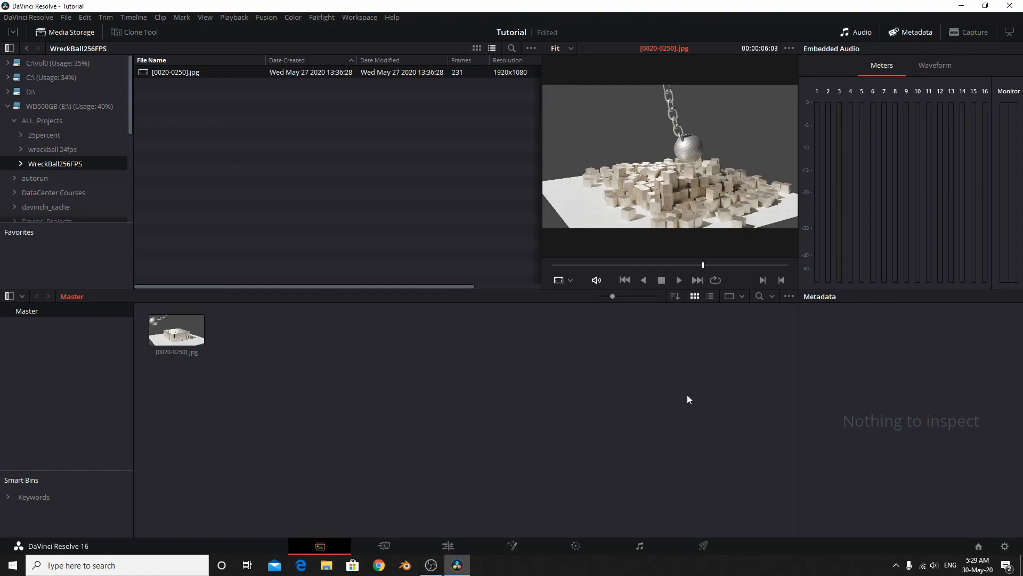
left_click(177, 331)
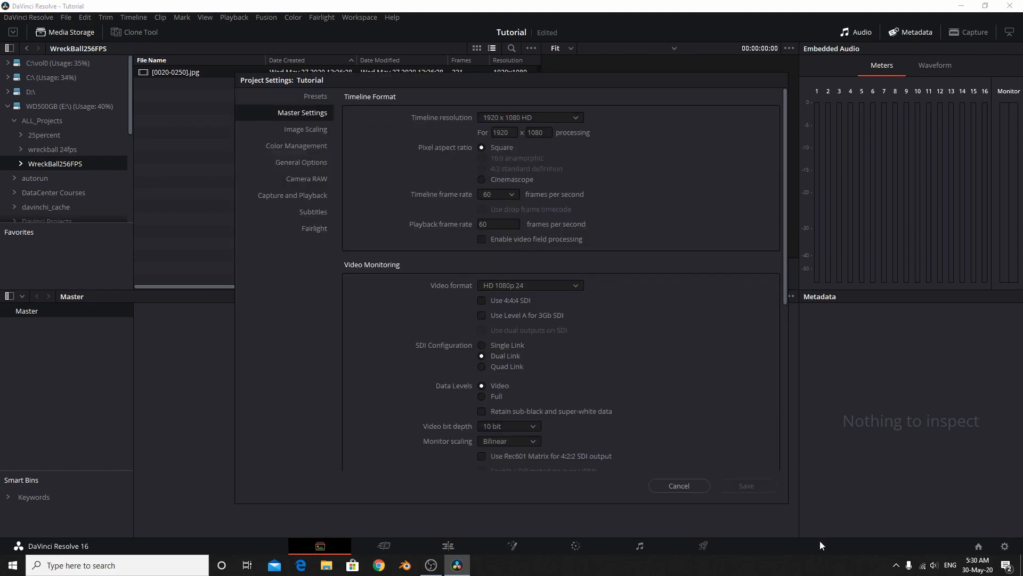
left_click(679, 486)
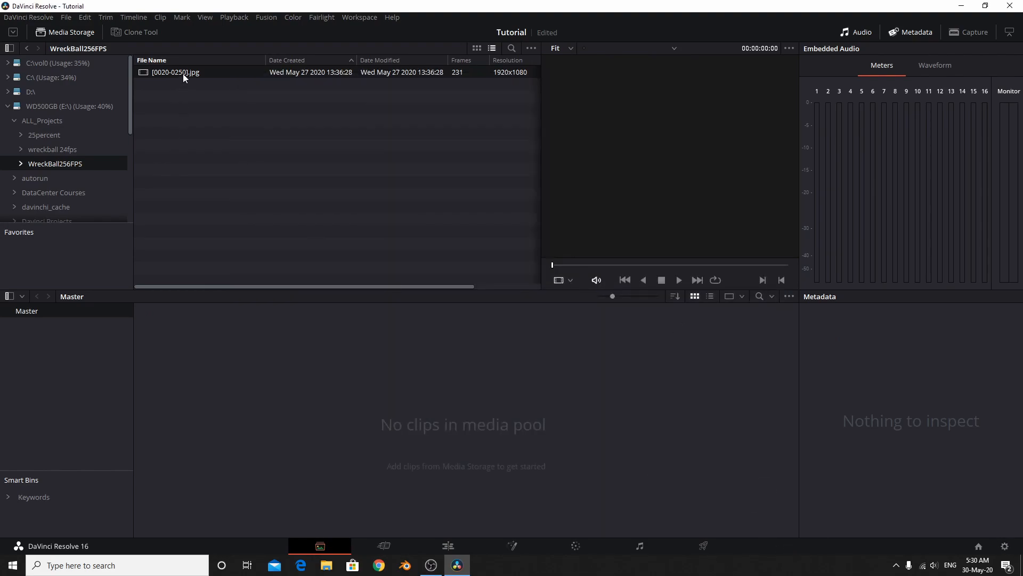
Add the [0020-0250].jpg sequence back to the media pool and play its preview
double_click(176, 72)
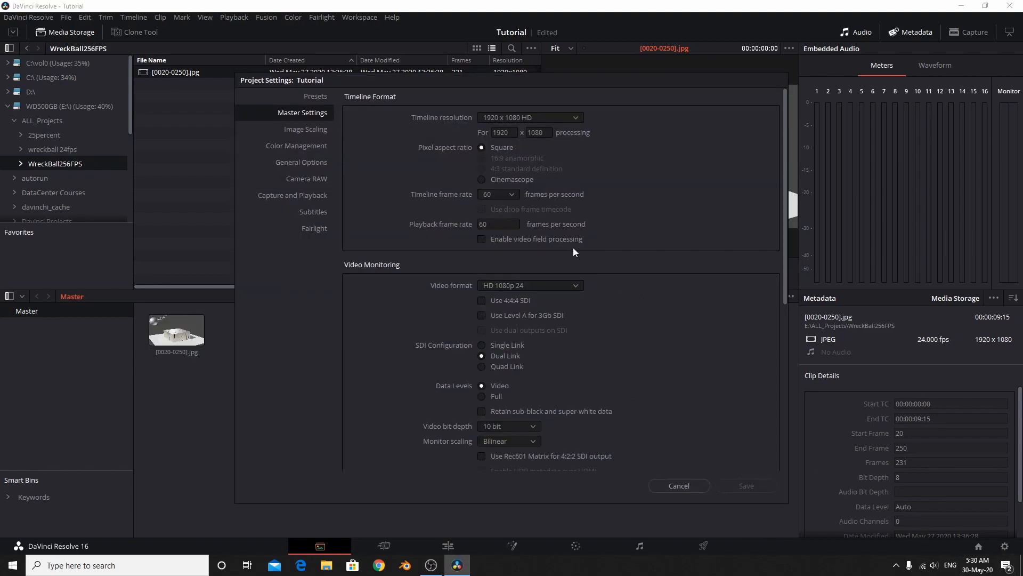
left_click(679, 486)
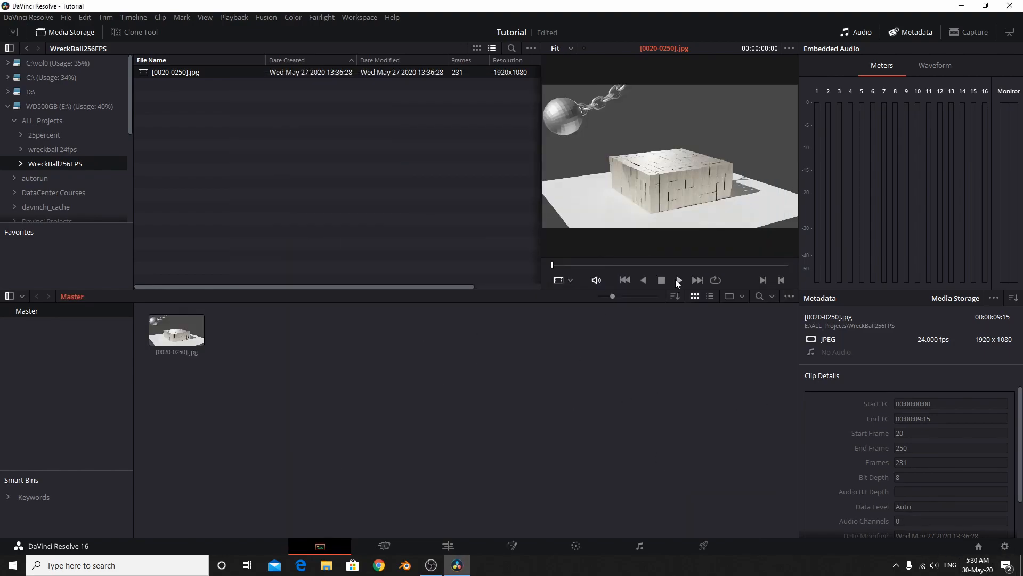
left_click(679, 279)
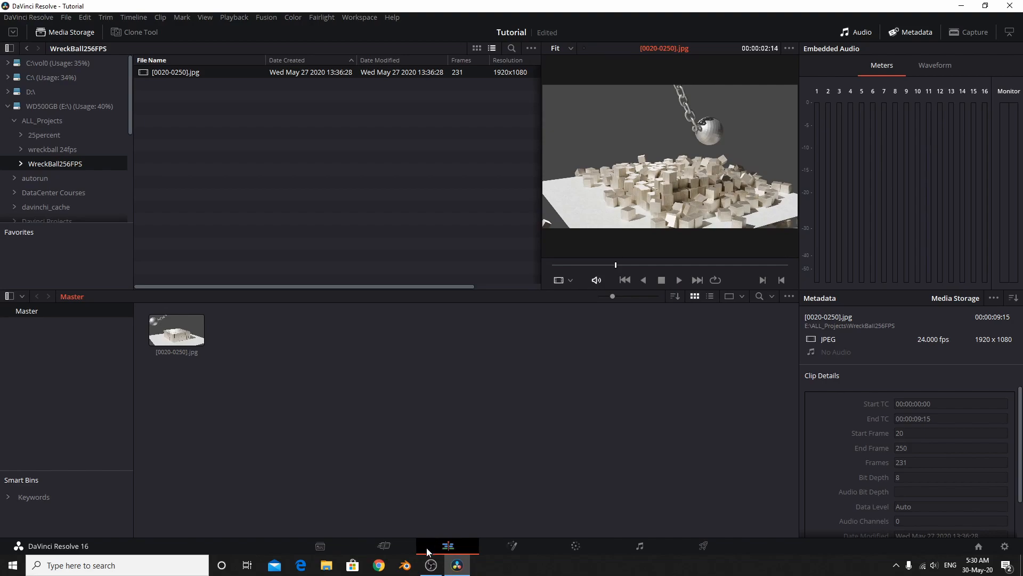
Place the wrecking-ball sequence on a new Timeline 1 in the Edit workspace
left_click(448, 546)
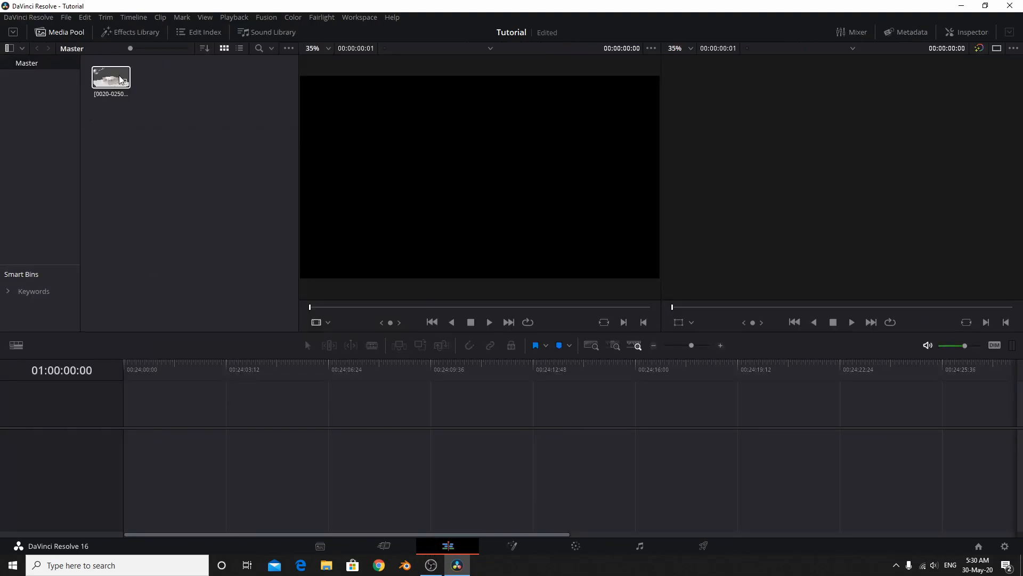
left_click_drag(111, 77, 210, 356)
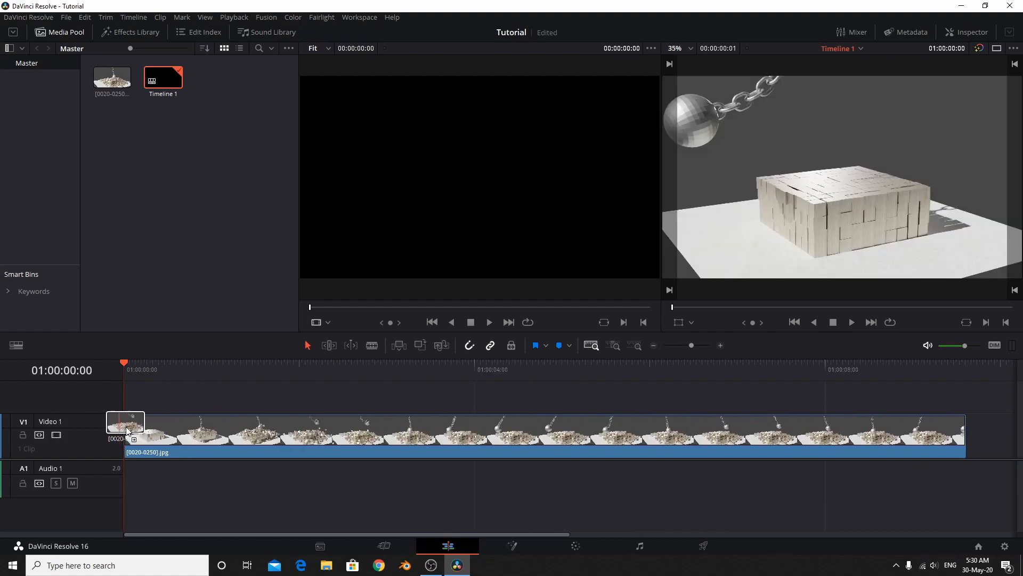
double_click(111, 76)
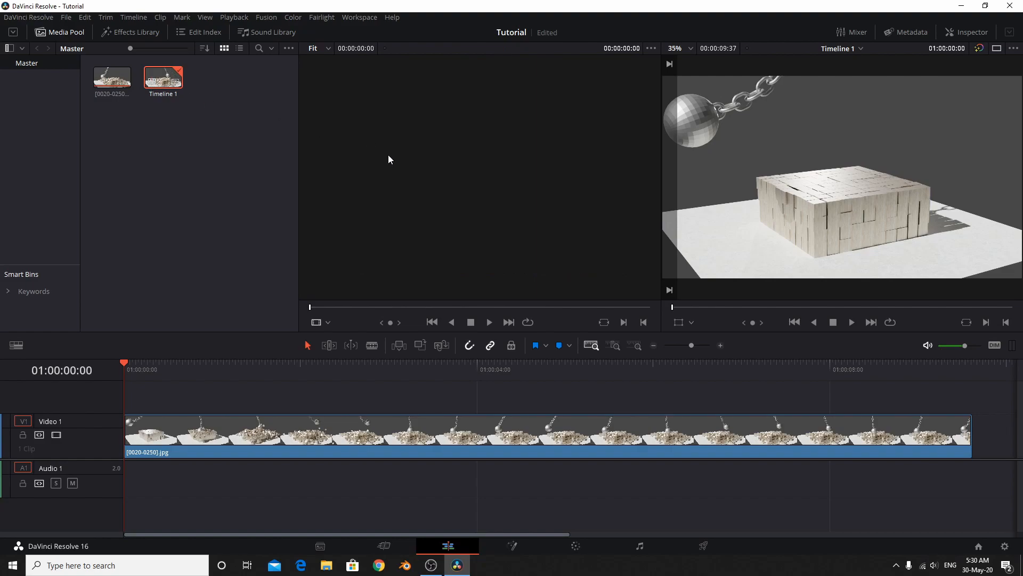
left_click(851, 322)
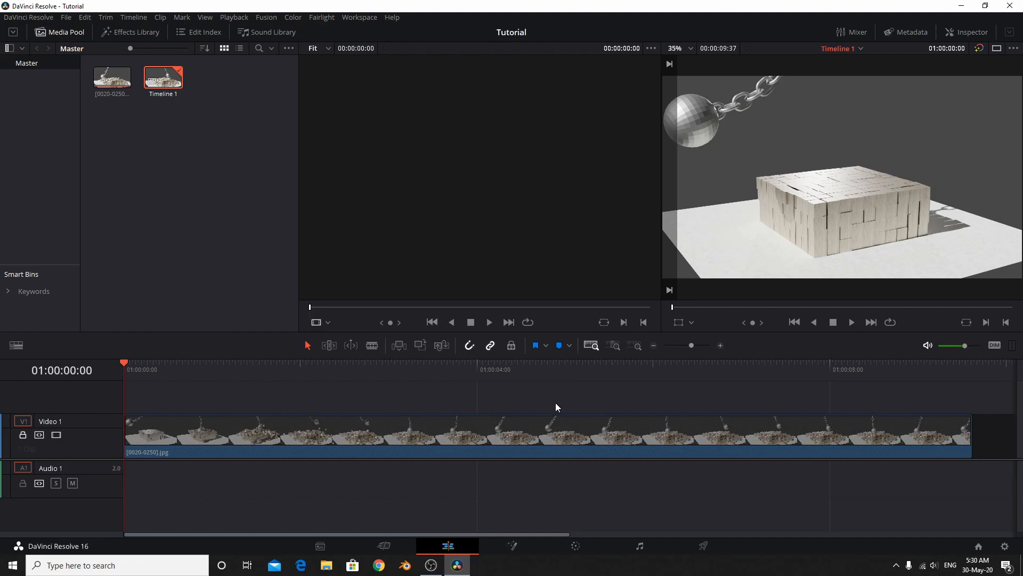
mouse_move(654, 546)
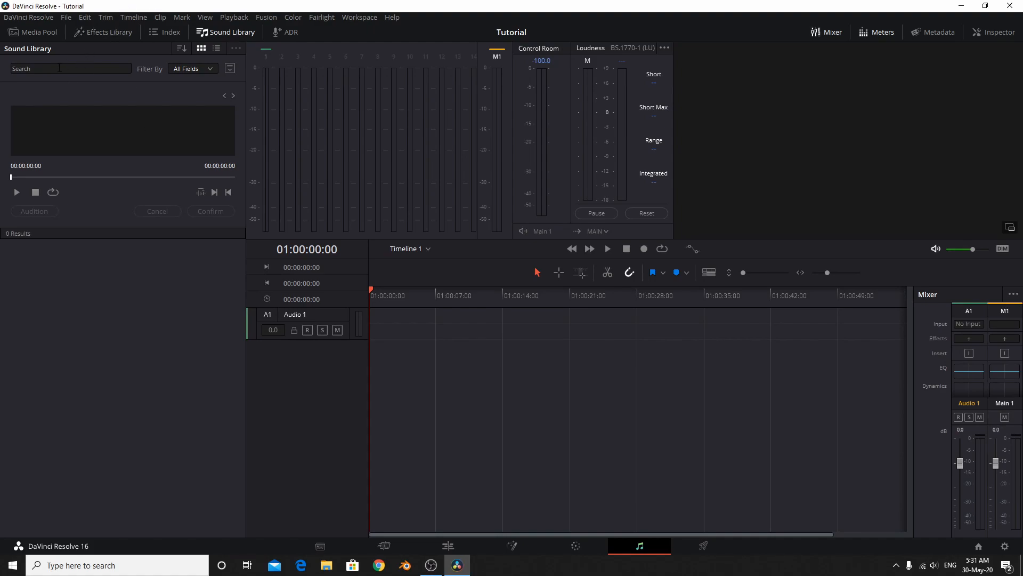
Search the sound library for 'wood' and place BF Misc Hardwood x4.M at the start of Audio 1
left_click(64, 68)
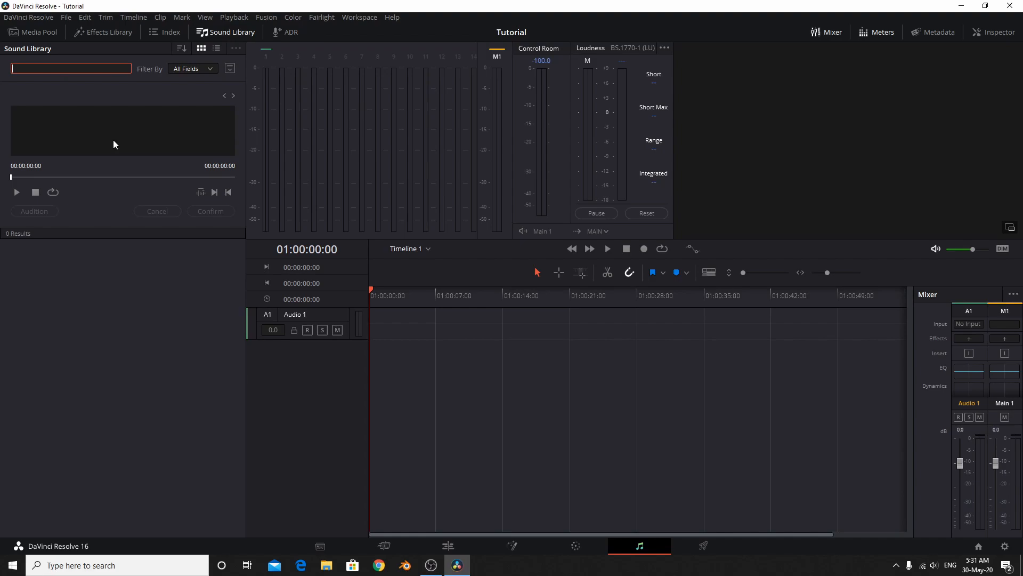
type("wood")
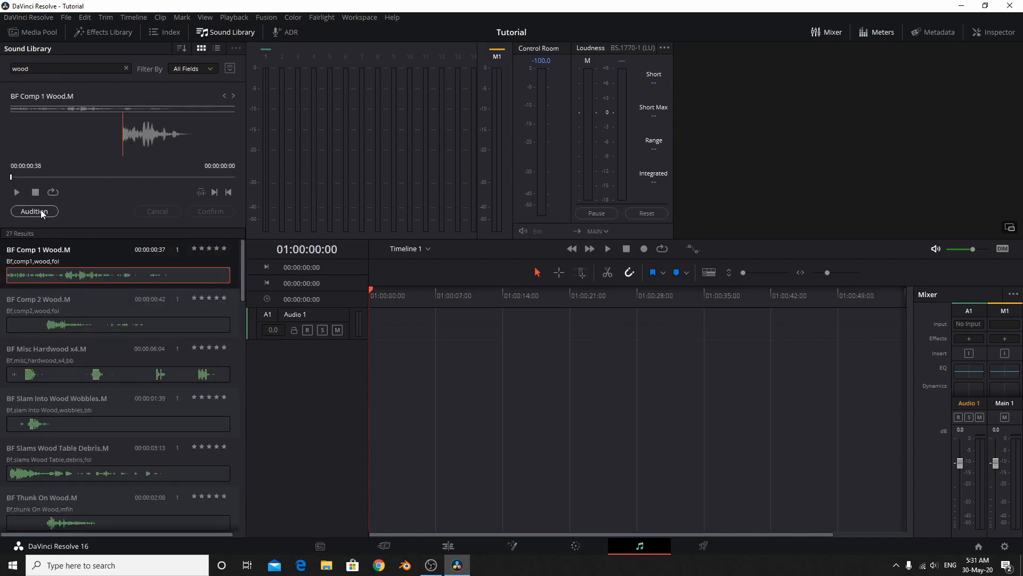
left_click(34, 211)
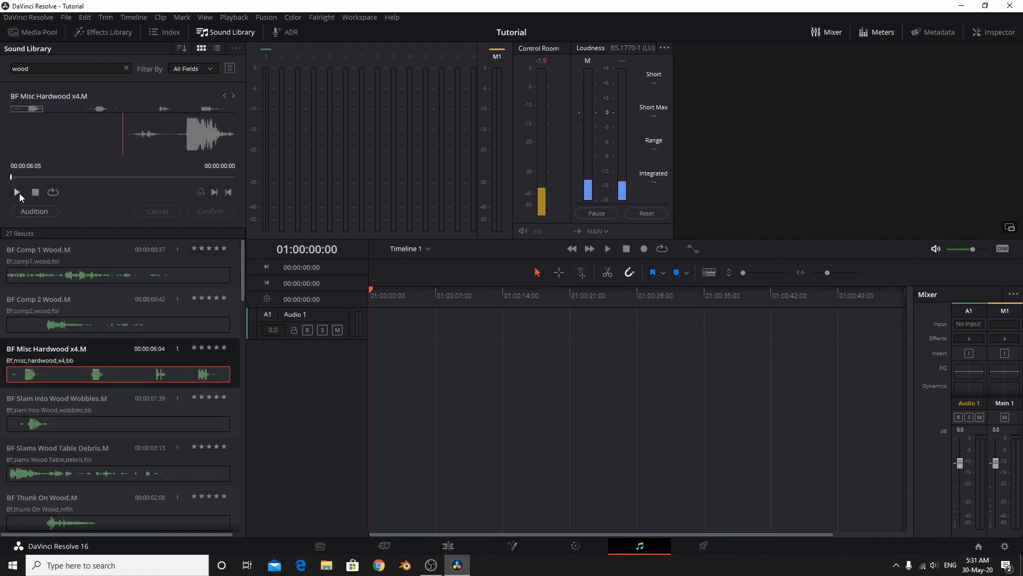
left_click(16, 191)
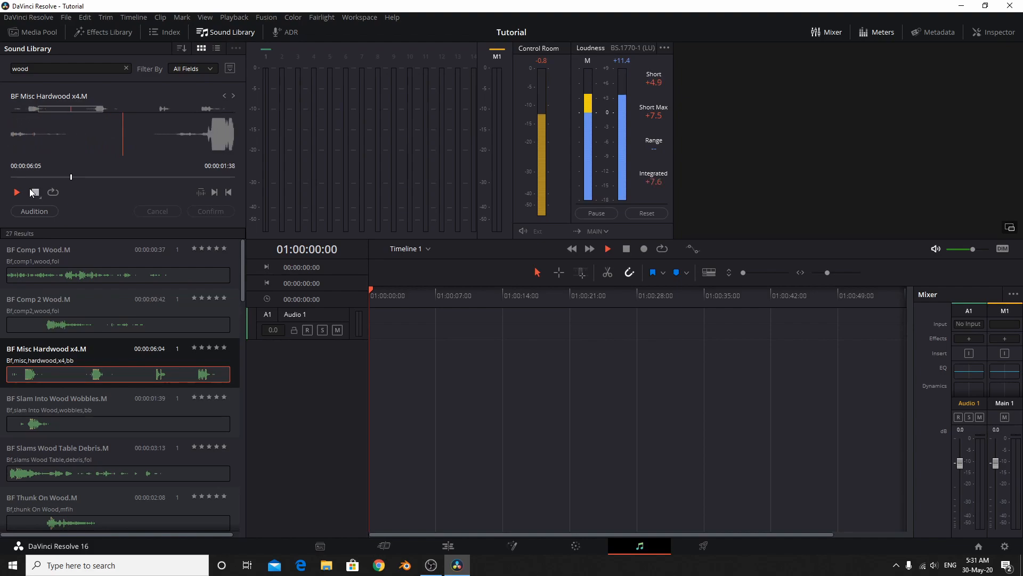
left_click(34, 191)
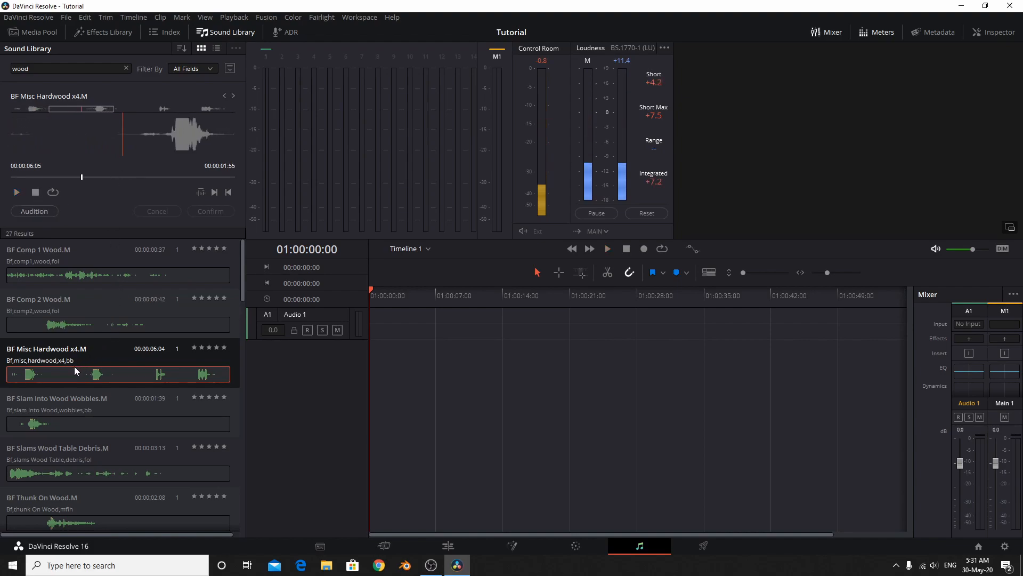
left_click_drag(75, 371, 424, 363)
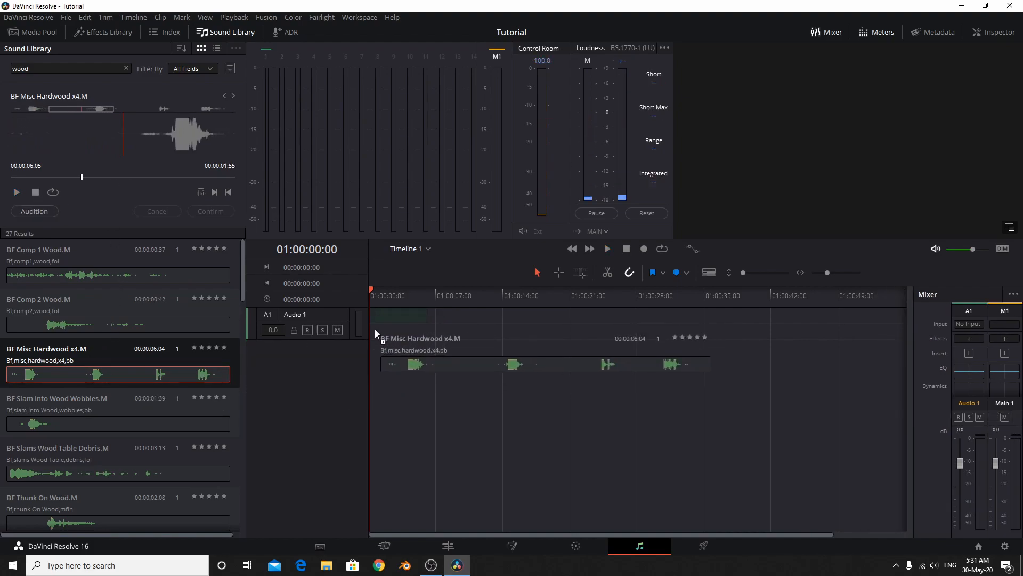
Audition the Slam Into Wood Wobbles and Thunk On Wood sounds
left_click(80, 423)
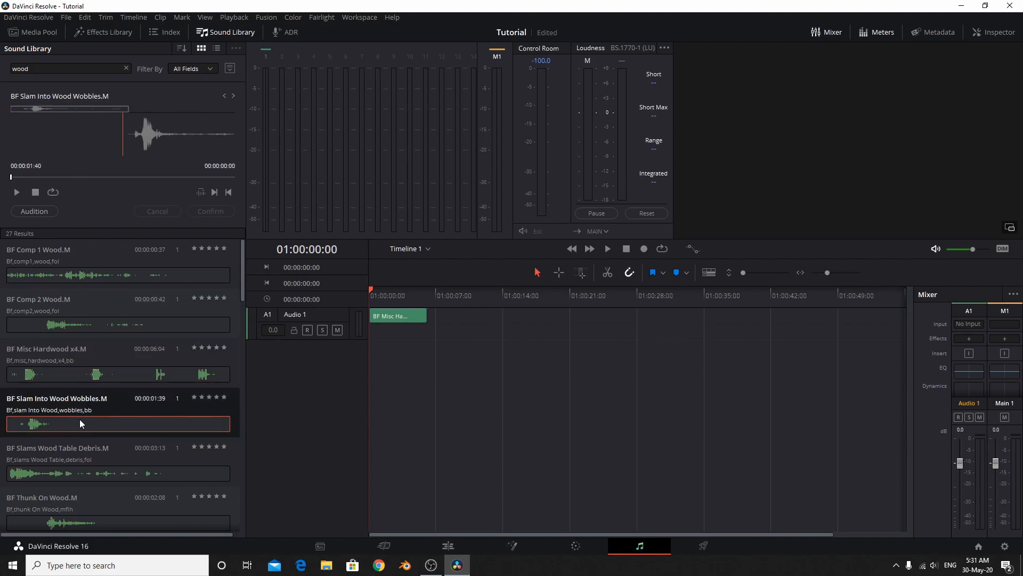
left_click(16, 192)
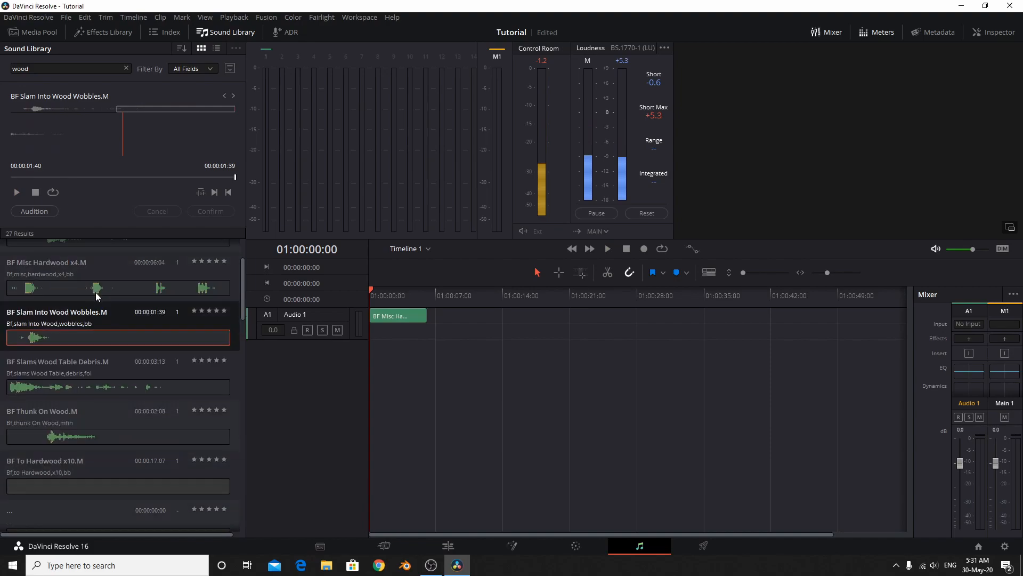
scroll("down", 3)
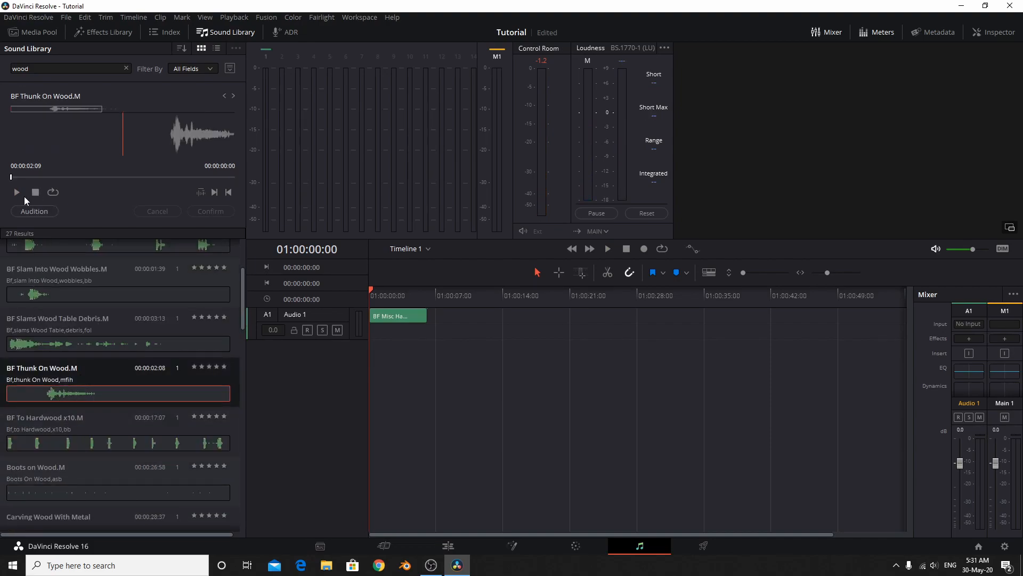
left_click(15, 192)
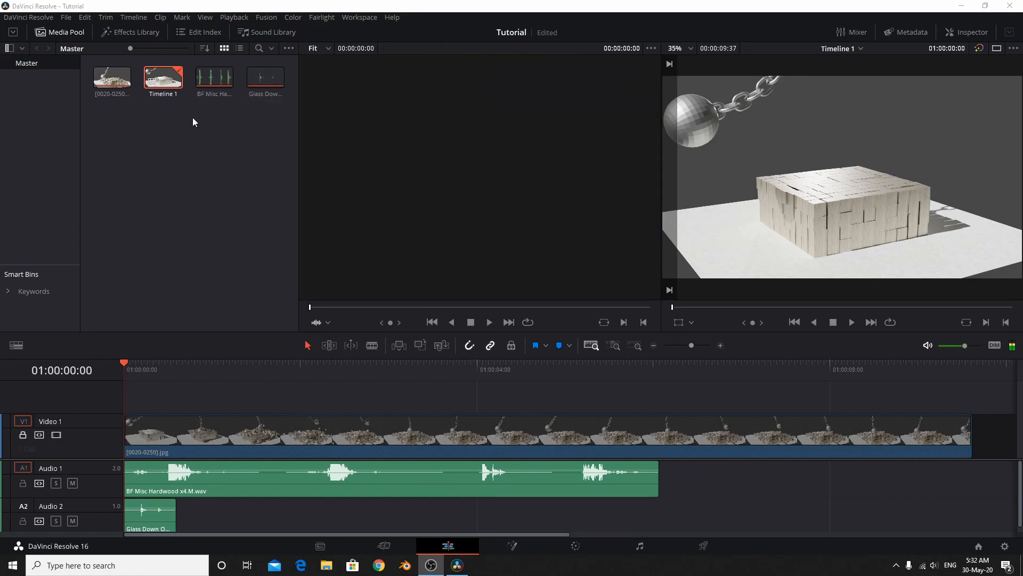
mouse_move(210, 199)
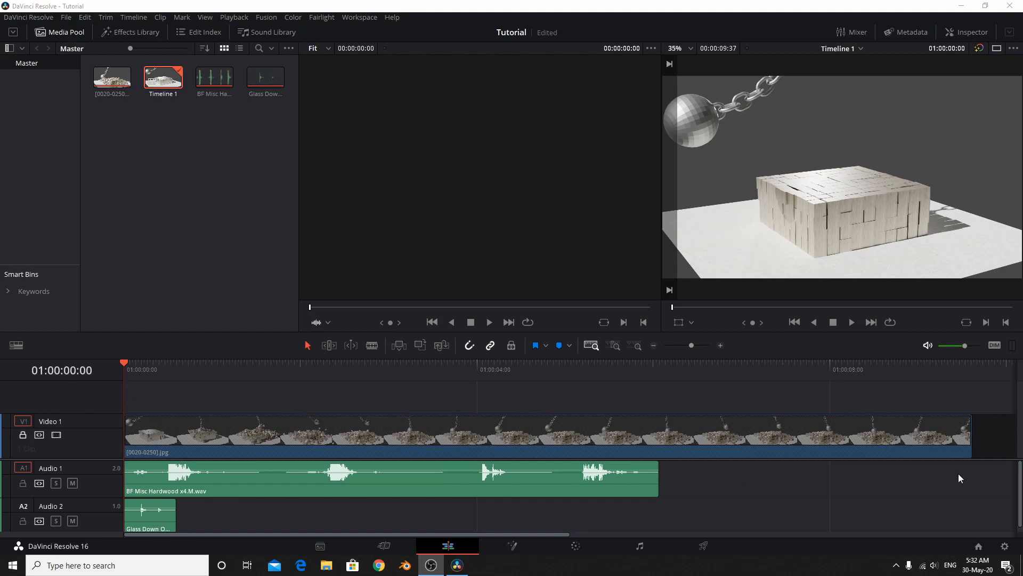
Cut the hardwood sound at the impact frame 01:00:01:58 and add Marker 1 there
left_click(851, 322)
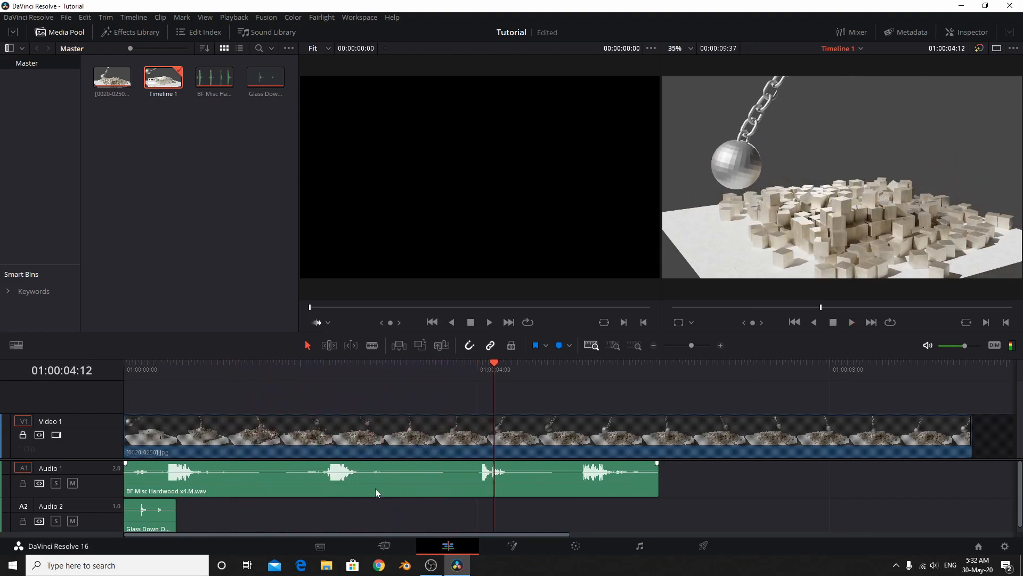
left_click(360, 481)
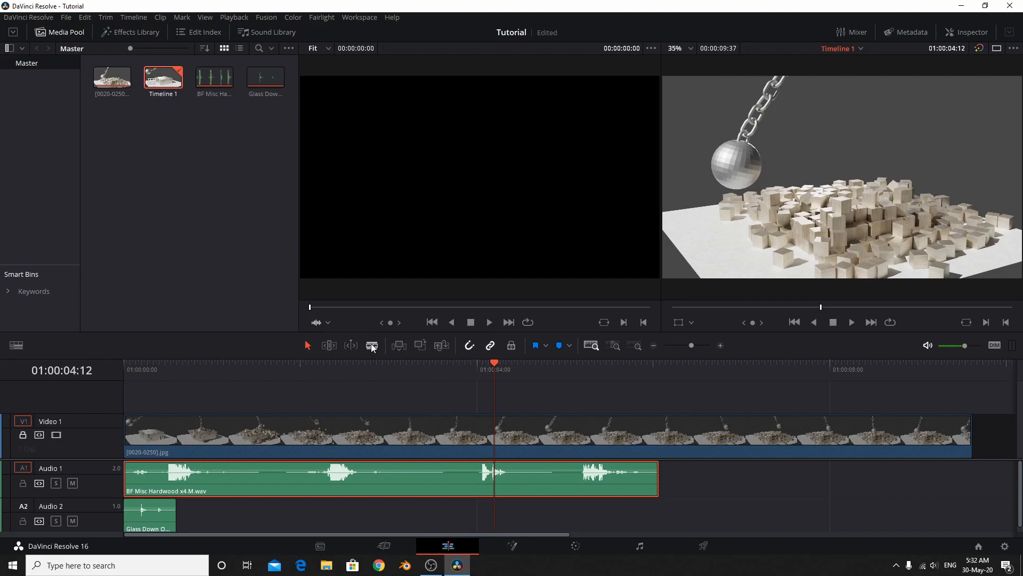
mouse_move(540, 373)
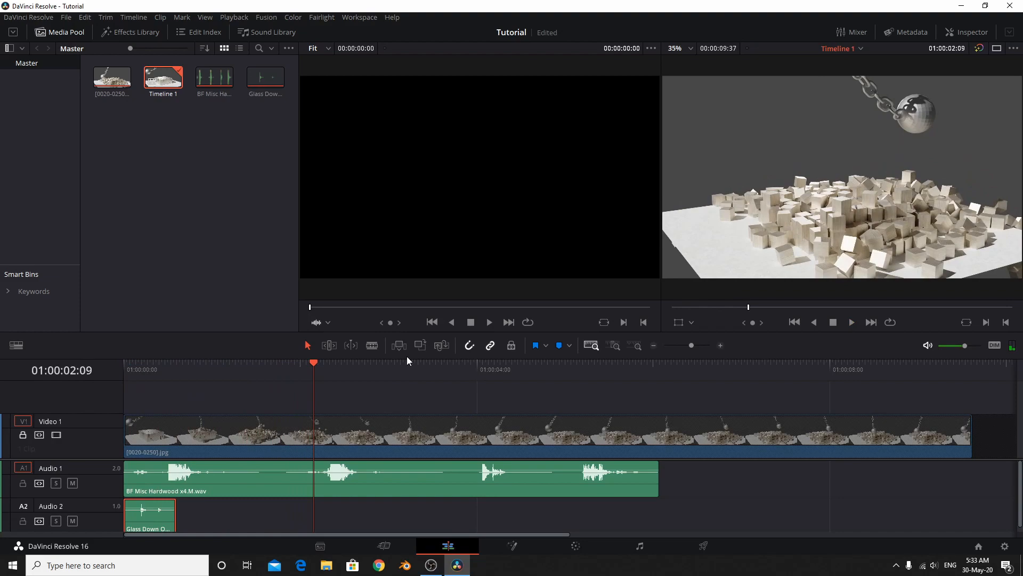
left_click(348, 362)
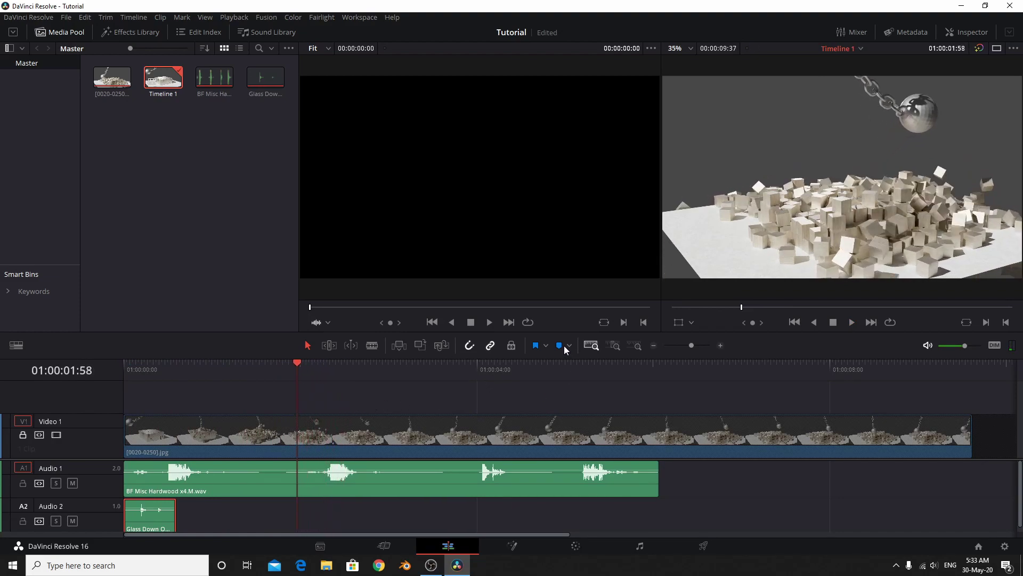
left_click(535, 346)
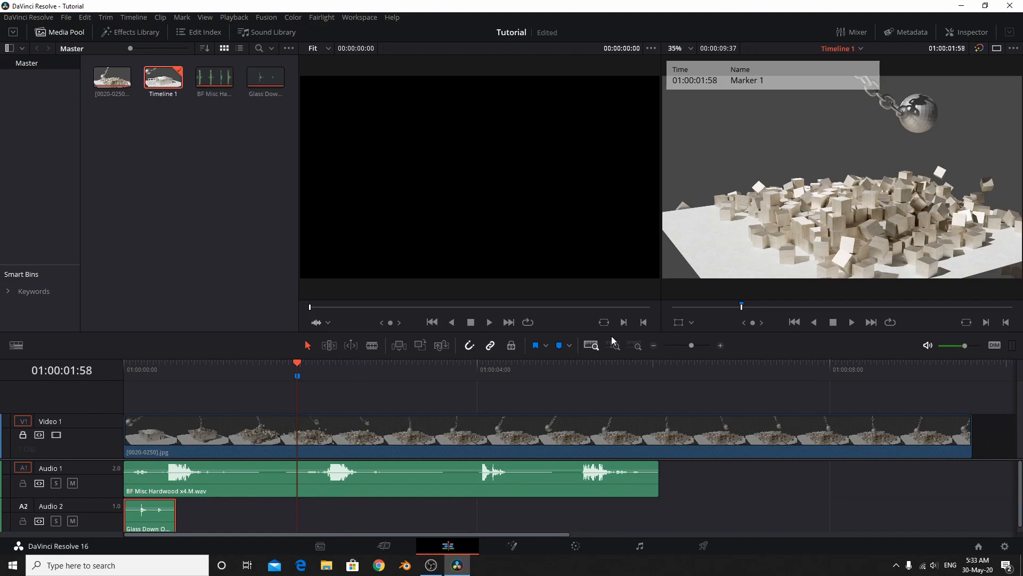
mouse_move(308, 350)
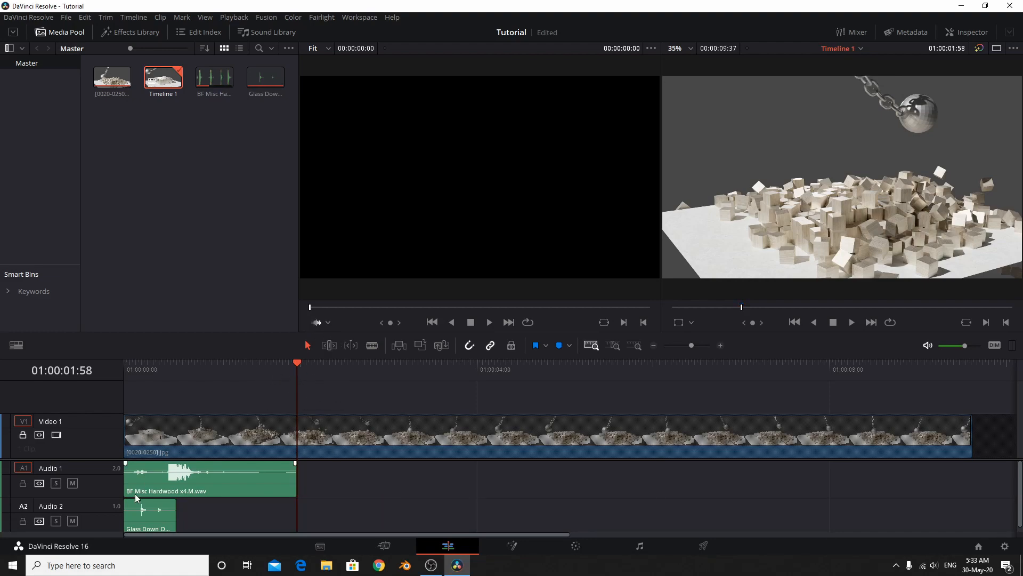
Shift the Glass Down clip on Audio 2 about +00:42 later, ending just before the hardwood sound
left_click_drag(149, 513, 216, 513)
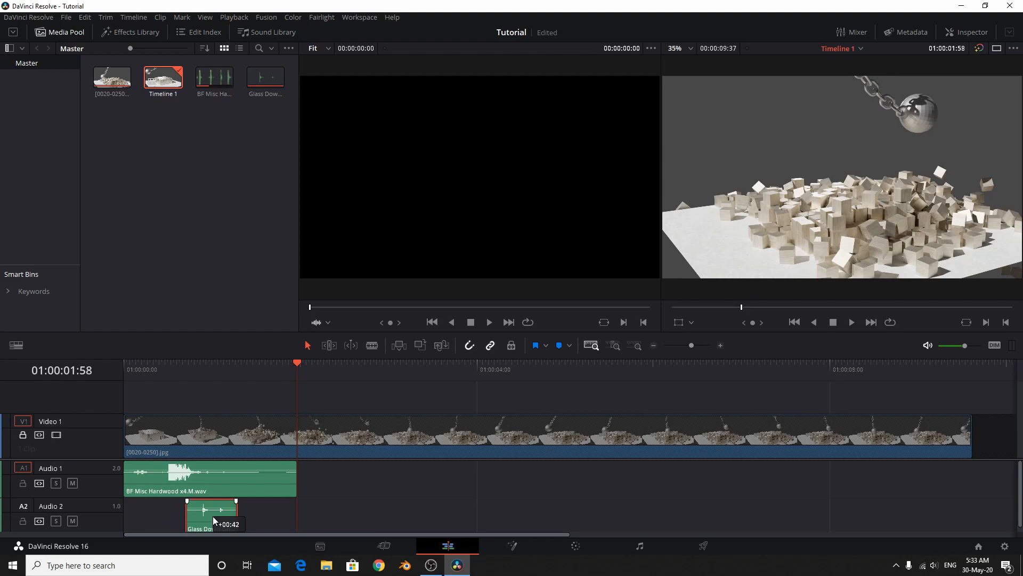
left_click_drag(213, 513, 240, 516)
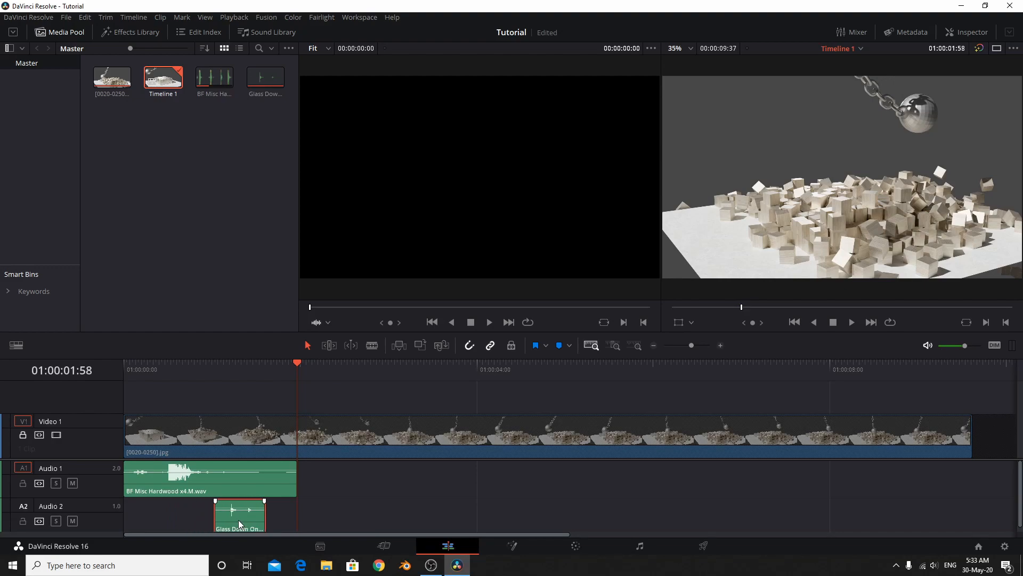
left_click(266, 77)
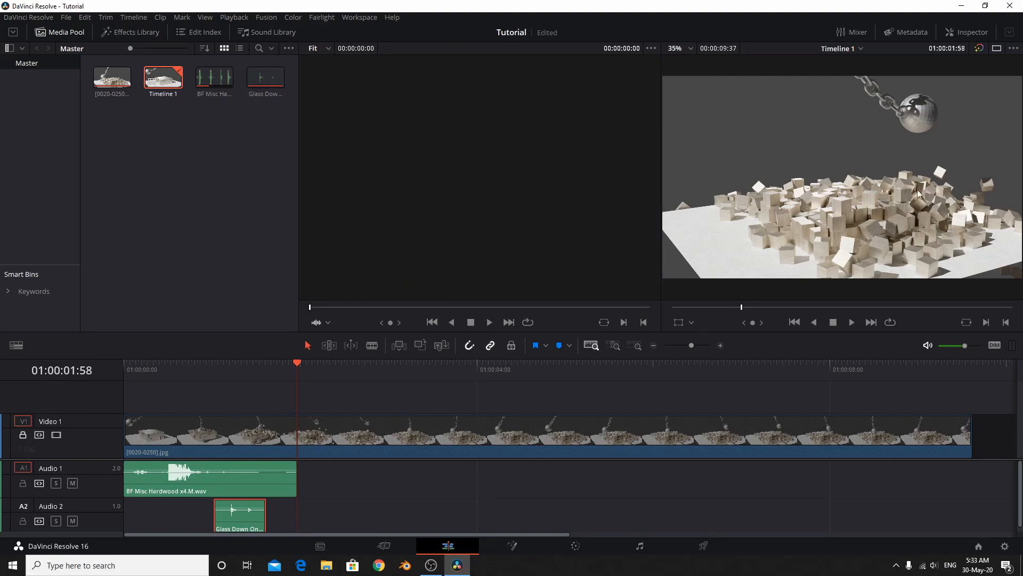
mouse_move(876, 213)
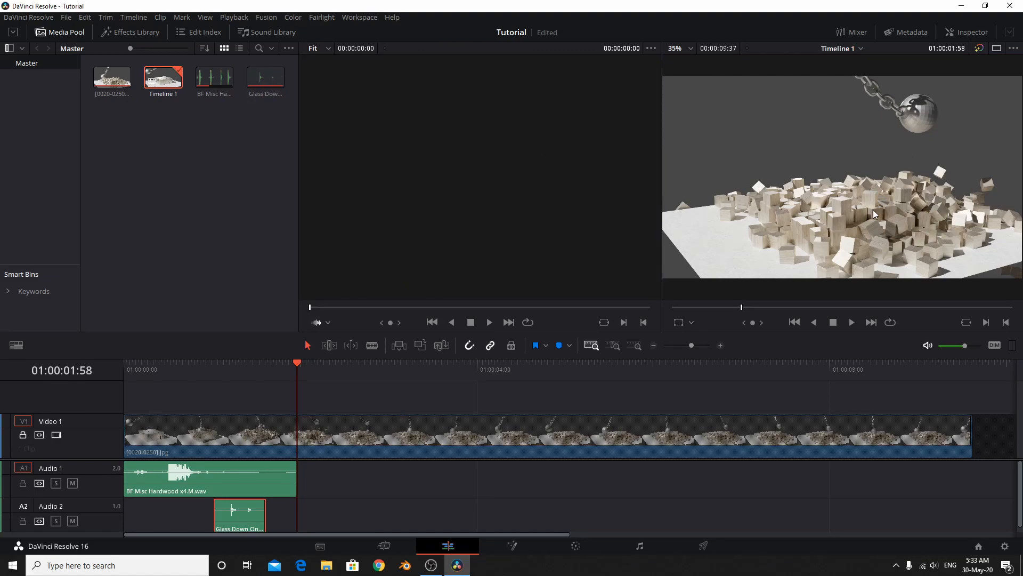
mouse_move(327, 375)
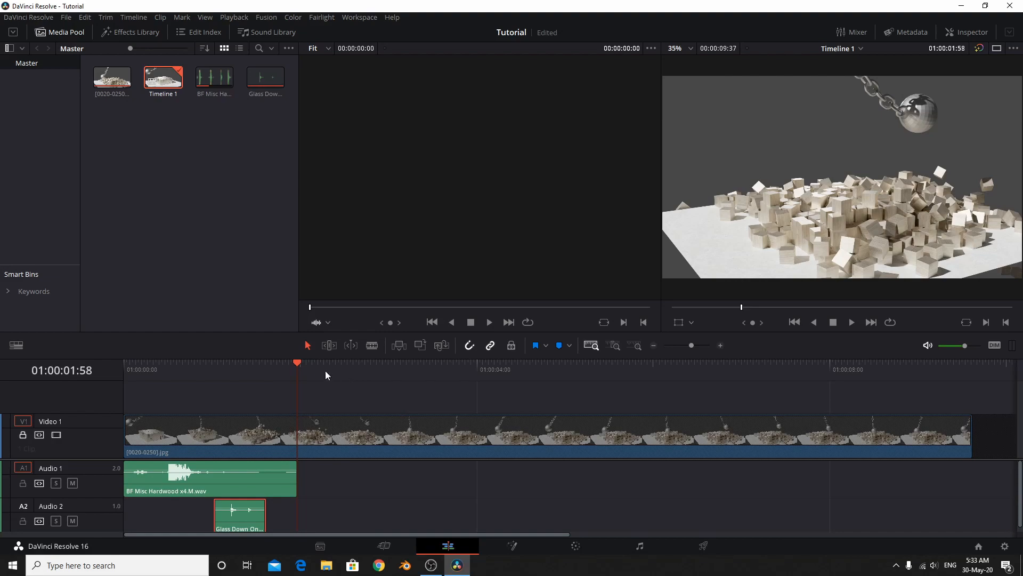
Play the wrecking-ball edit from the start to the end, then switch to the Fairlight audio page
left_click(123, 369)
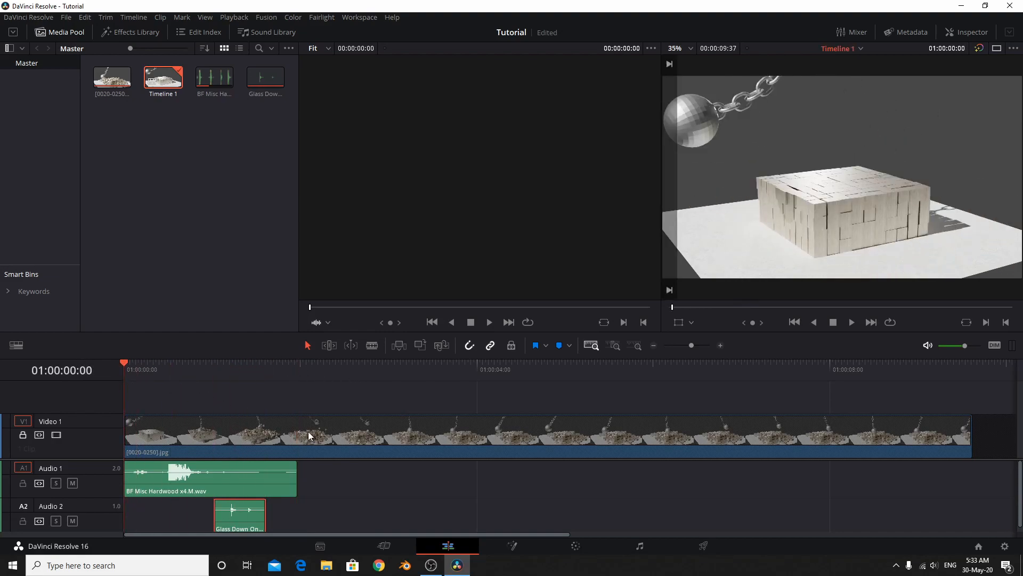
mouse_move(826, 392)
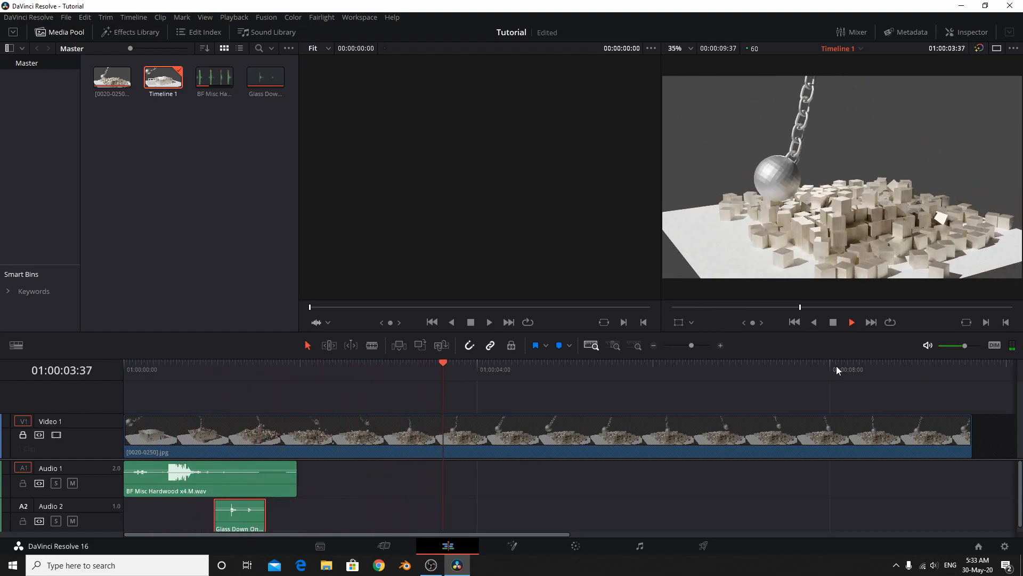
left_click(495, 362)
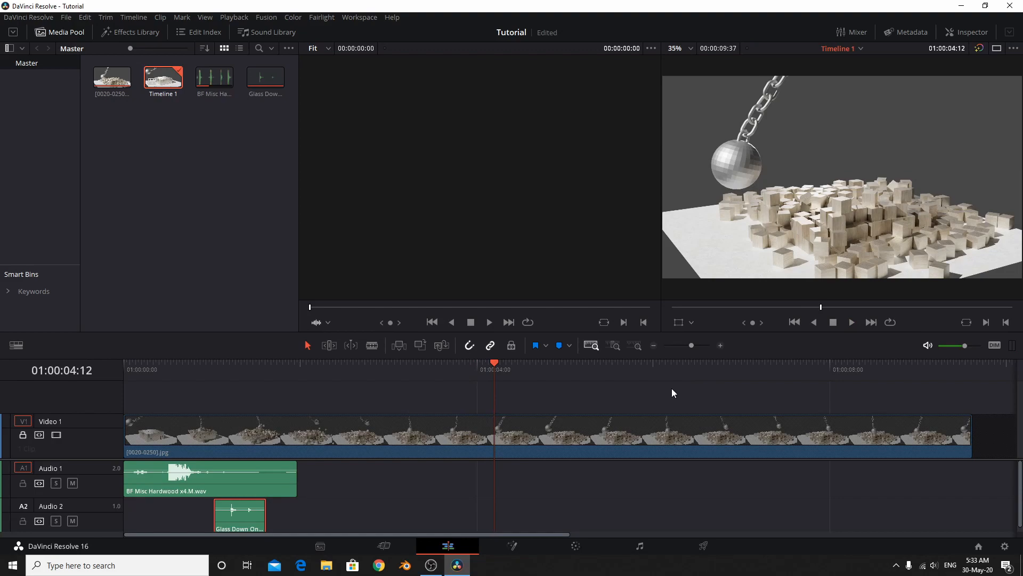
mouse_move(752, 101)
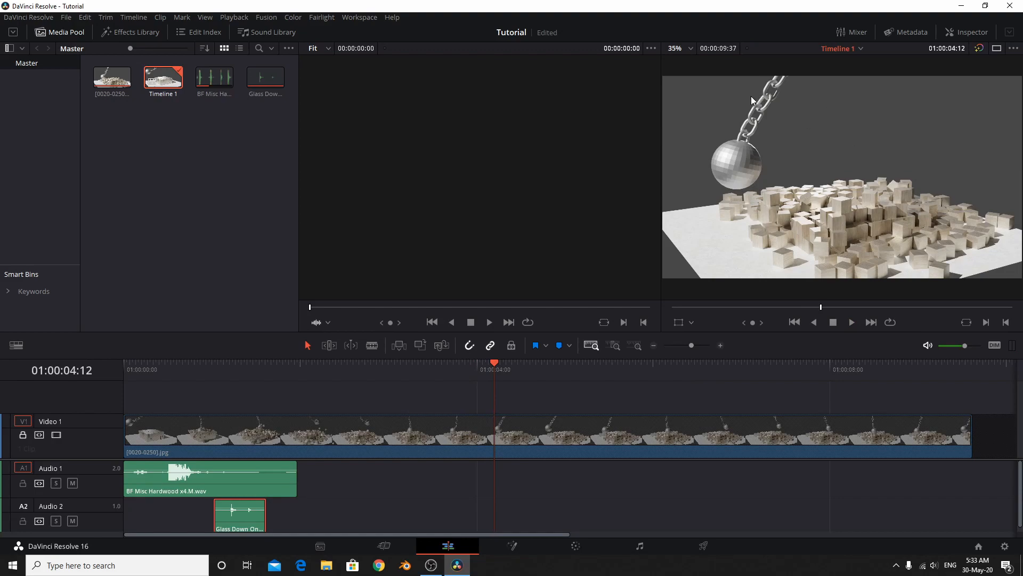
left_click(852, 322)
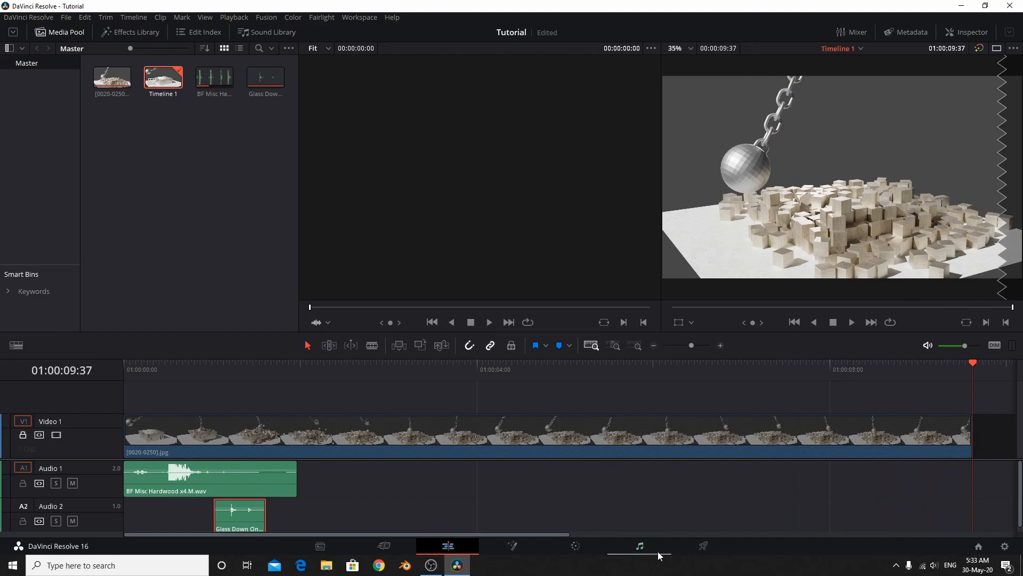
left_click(639, 546)
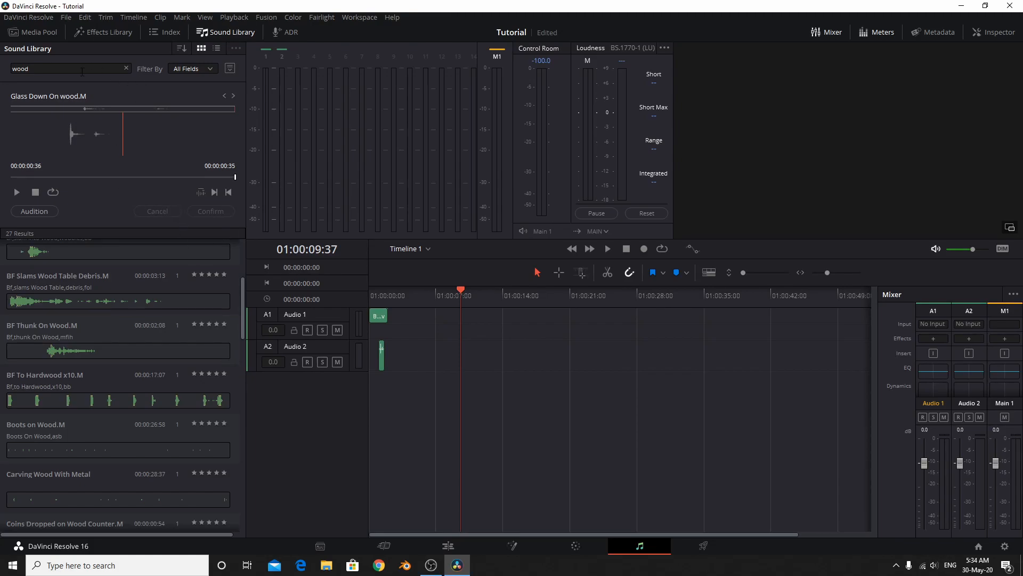
mouse_move(132, 92)
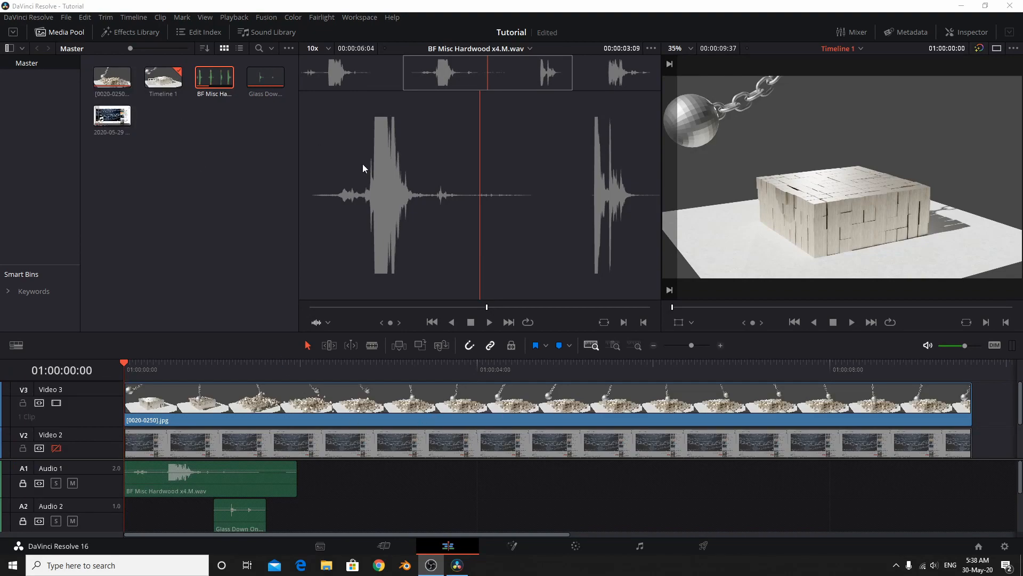
mouse_move(198, 215)
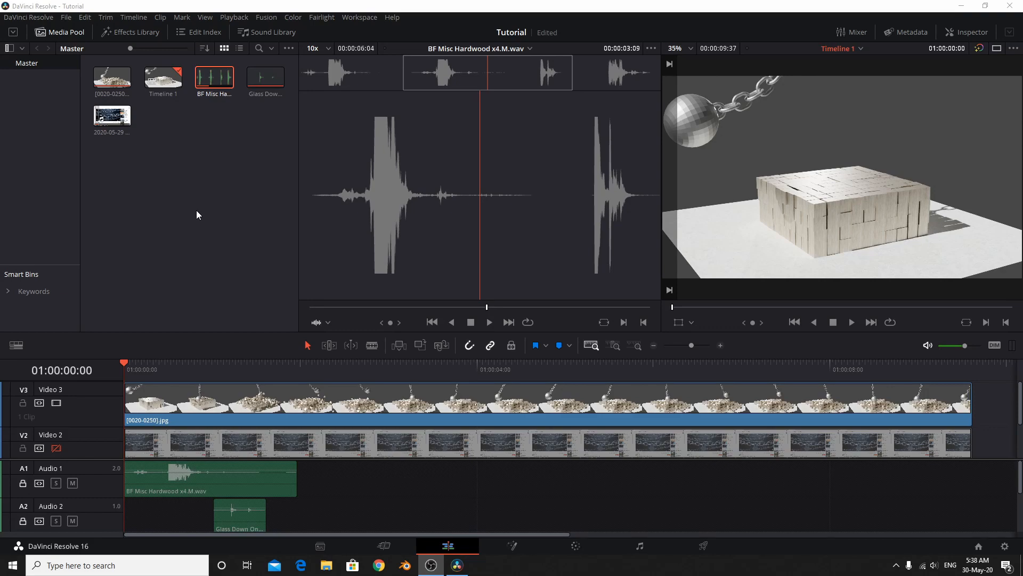
mouse_move(443, 171)
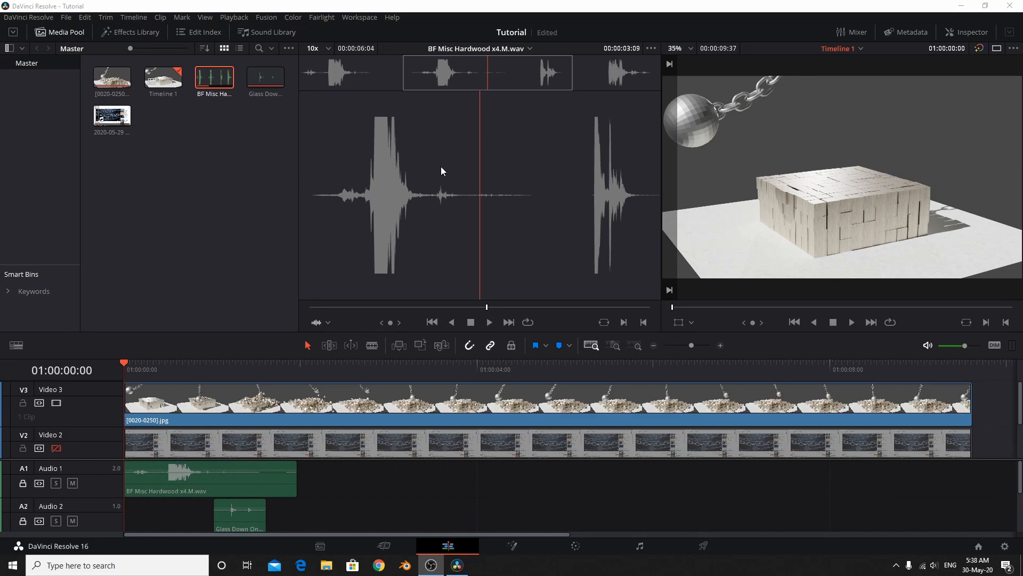
mouse_move(206, 97)
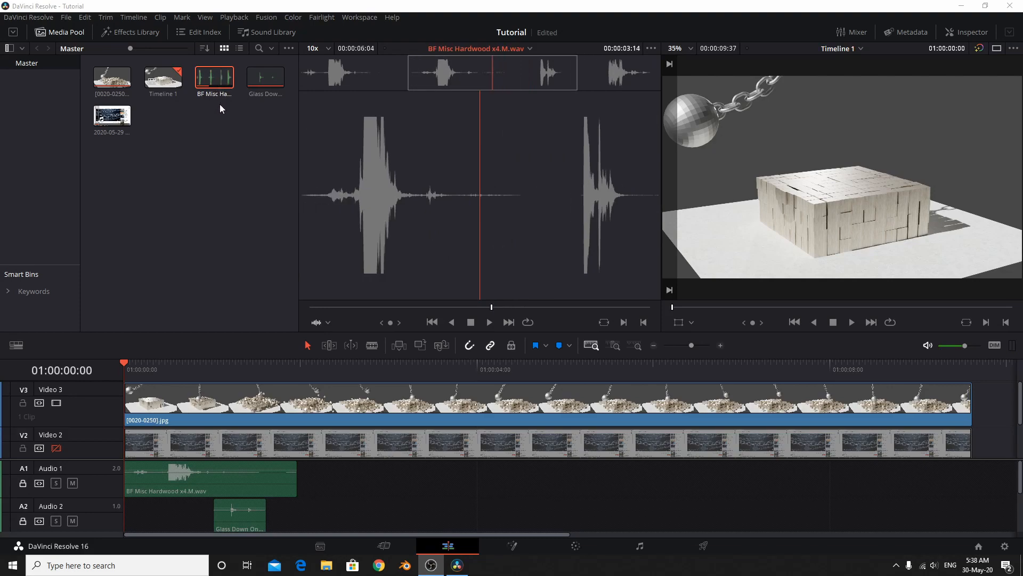
mouse_move(219, 110)
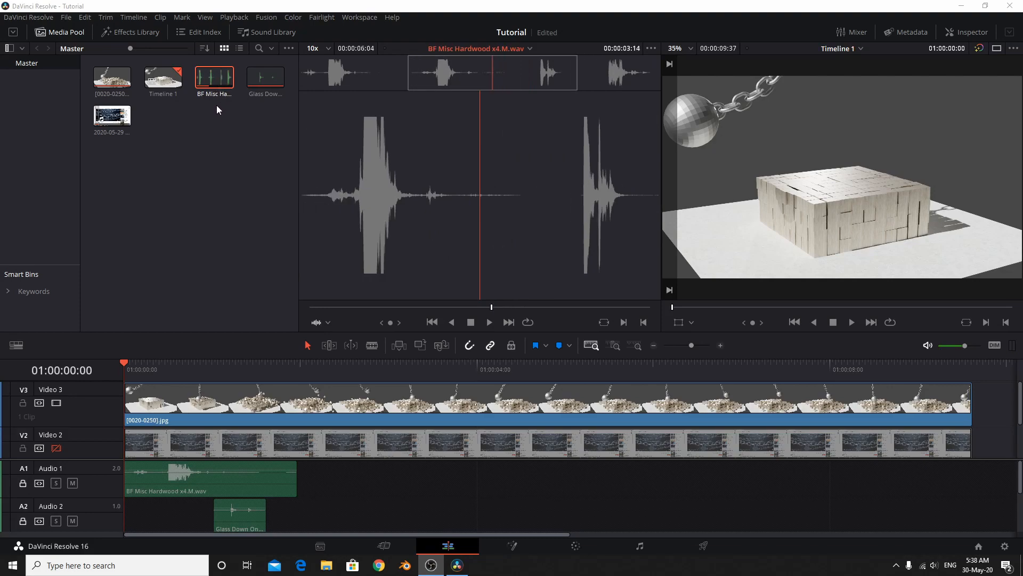
mouse_move(331, 229)
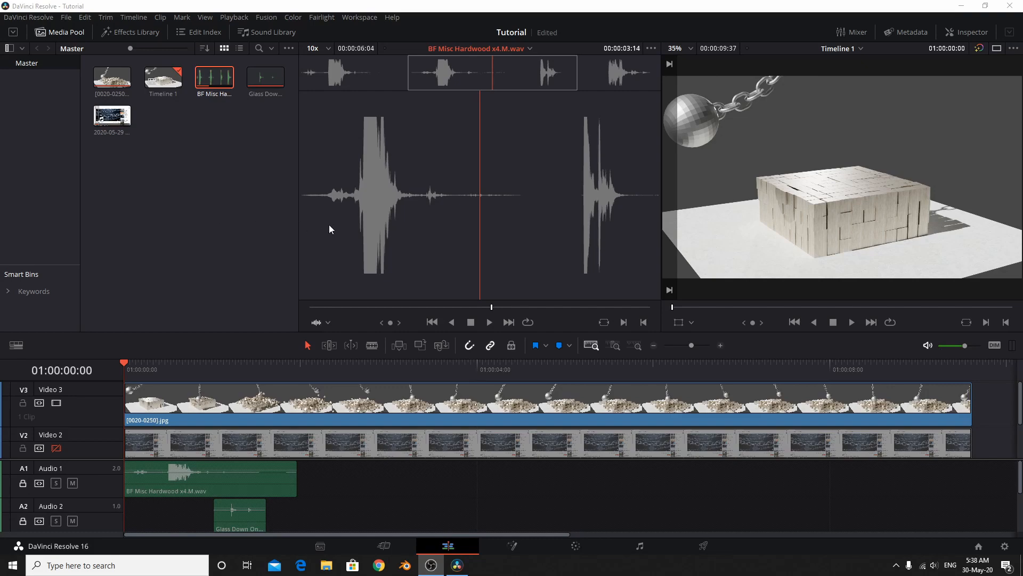
mouse_move(615, 333)
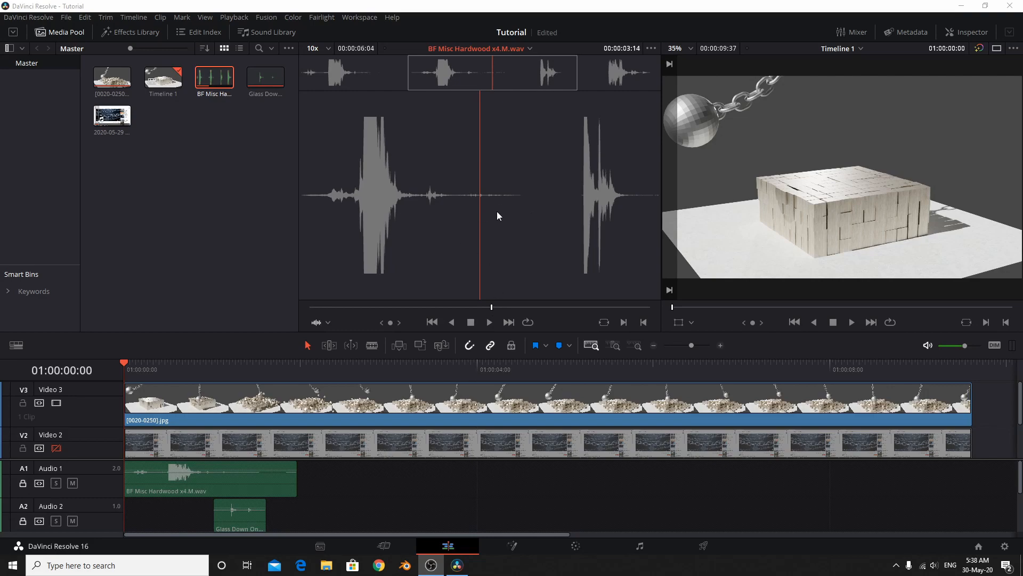
mouse_move(415, 185)
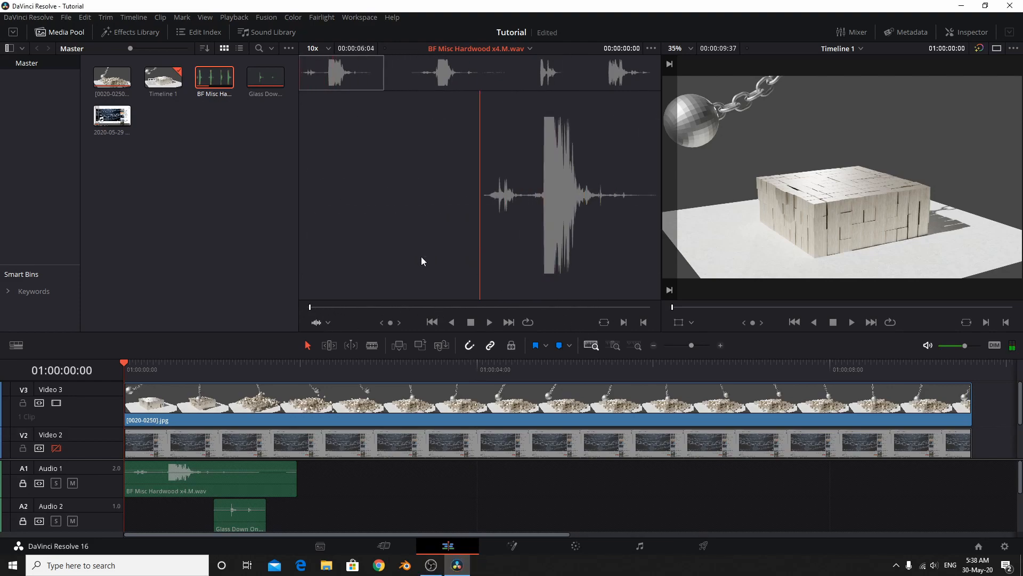
mouse_move(384, 280)
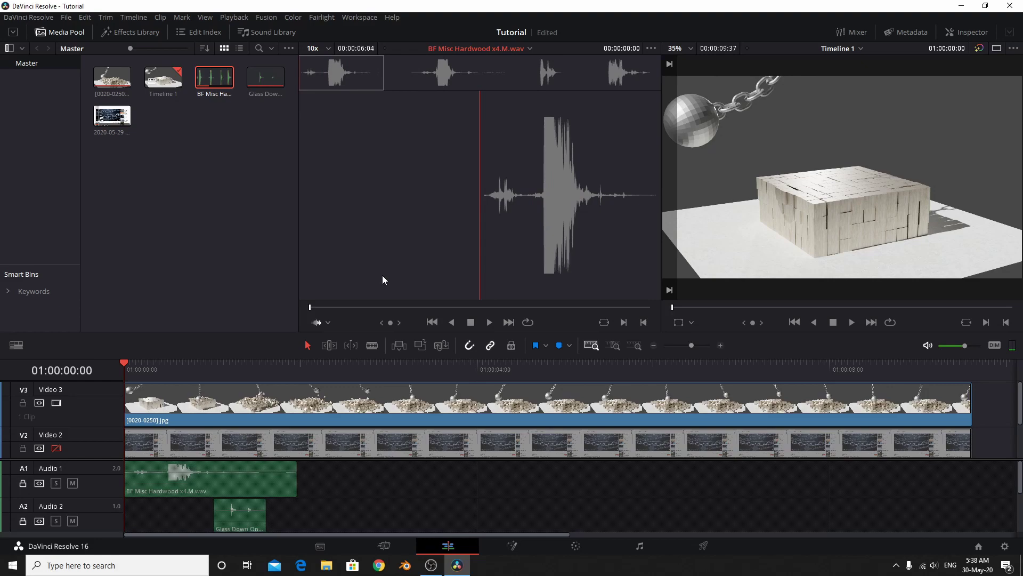
mouse_move(626, 323)
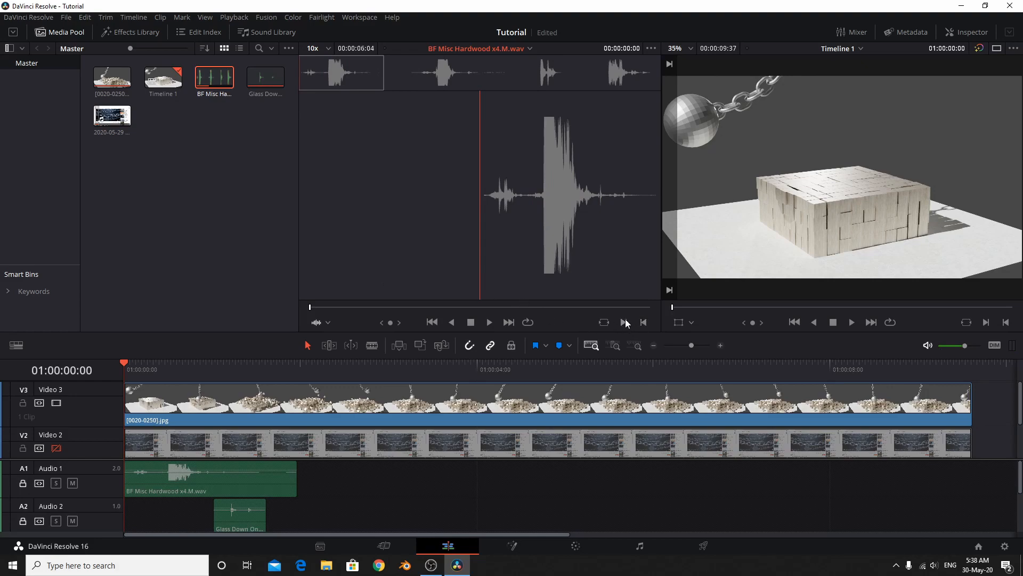
mouse_move(625, 322)
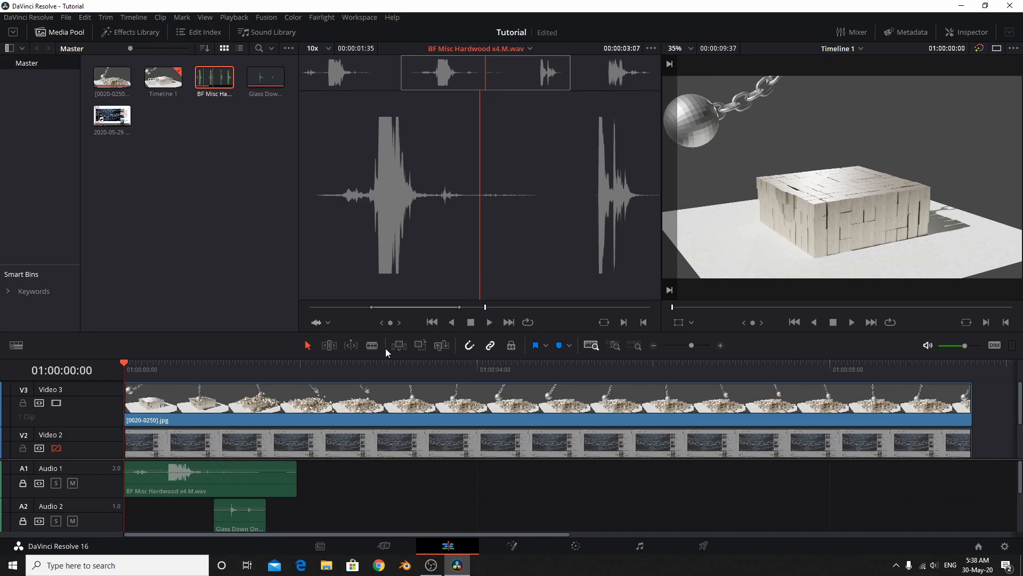
mouse_move(399, 345)
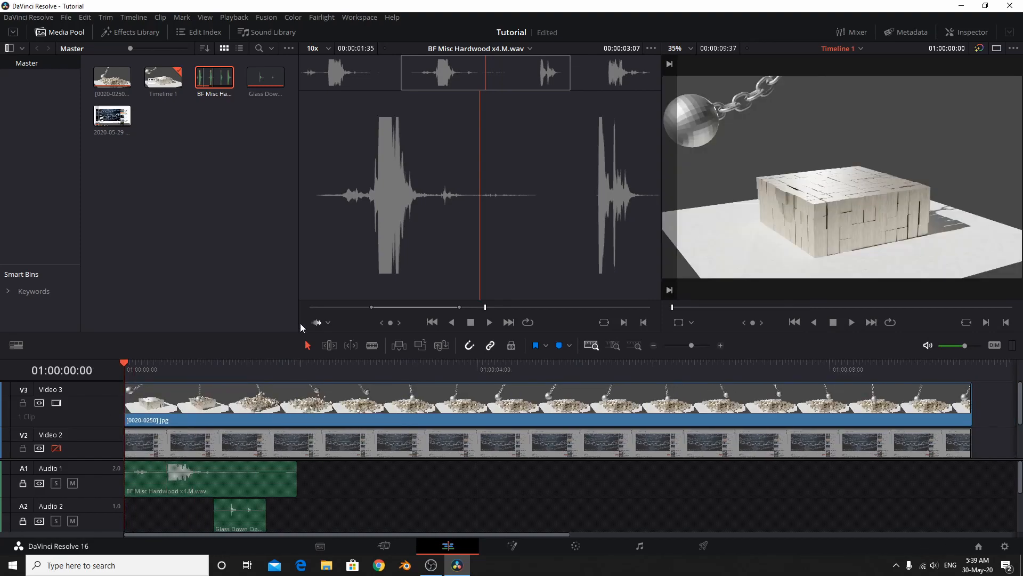
mouse_move(454, 347)
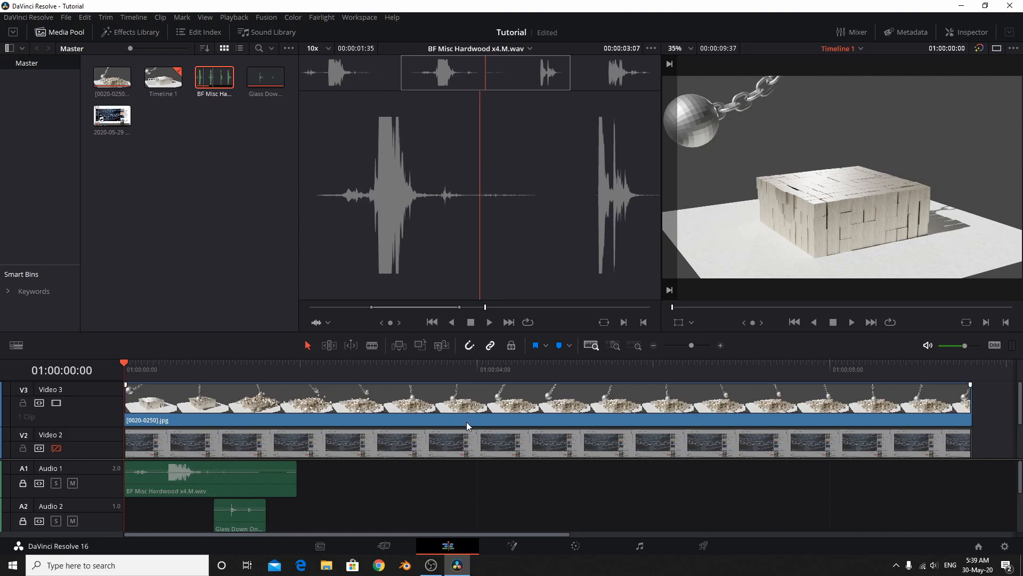
mouse_move(977, 392)
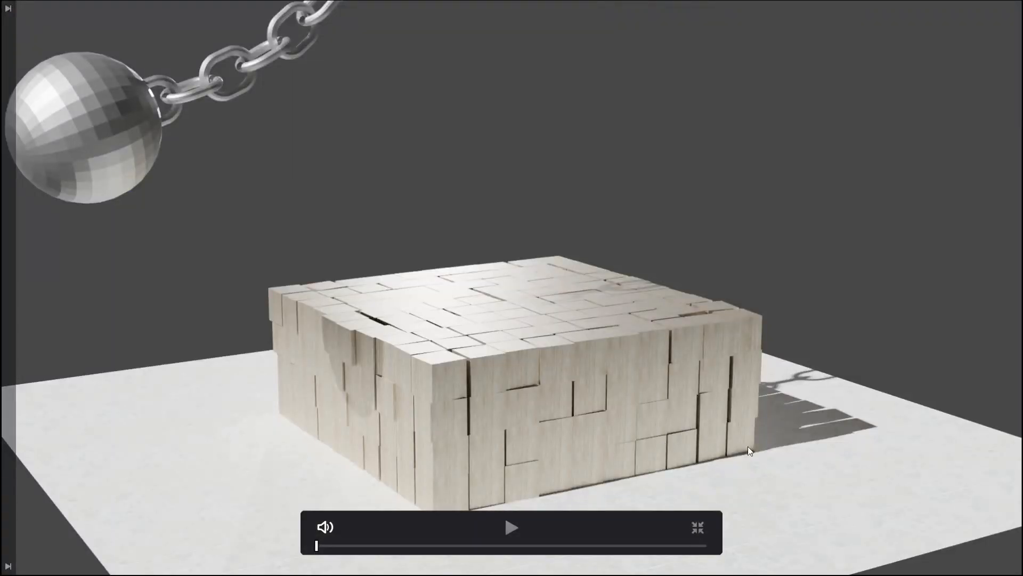
Play the finished edit in the full-screen Cinema Viewer, then return to the Edit timeline
left_click(513, 527)
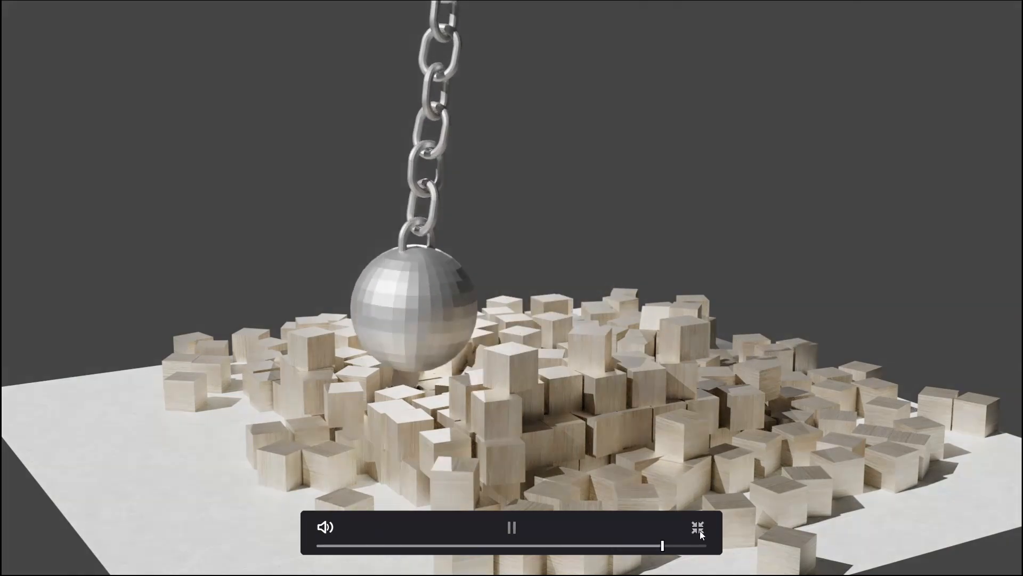
left_click(693, 528)
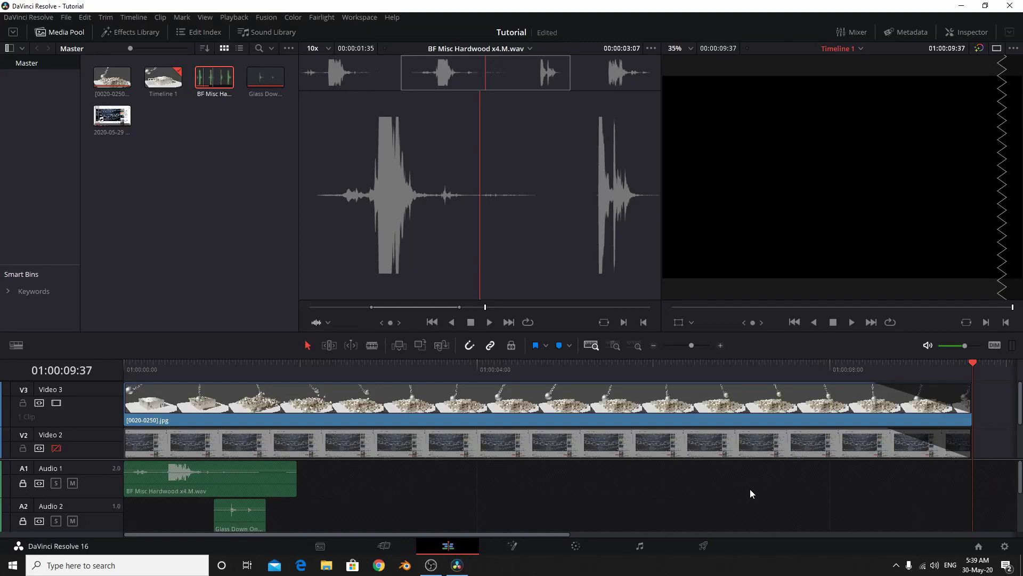
mouse_move(898, 515)
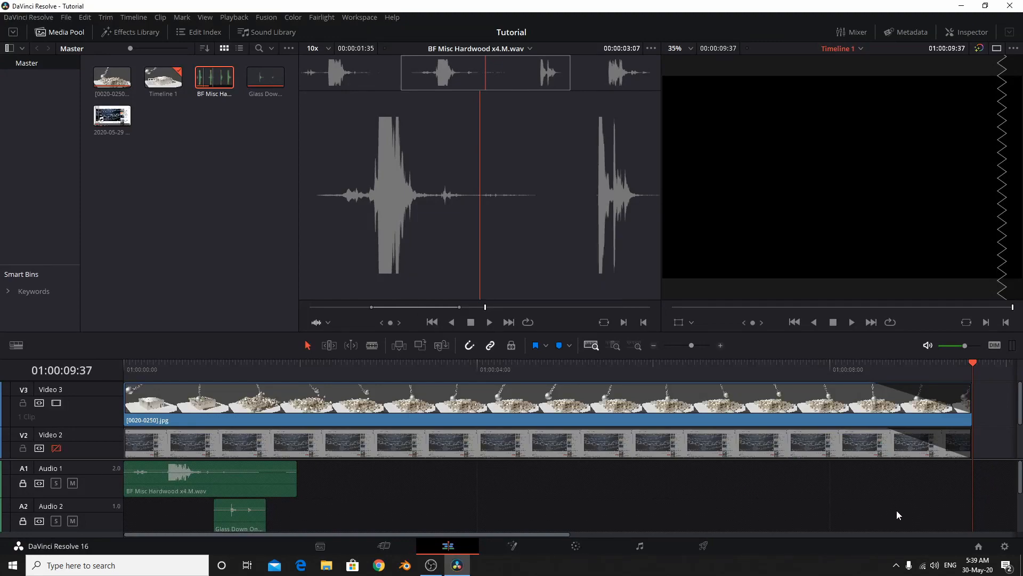